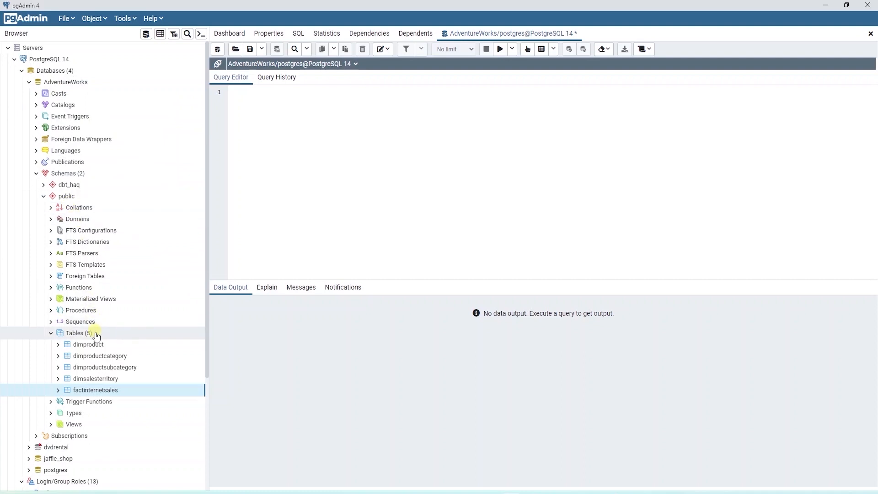
{"action": "mouse_move", "coordinate": [95, 359]}
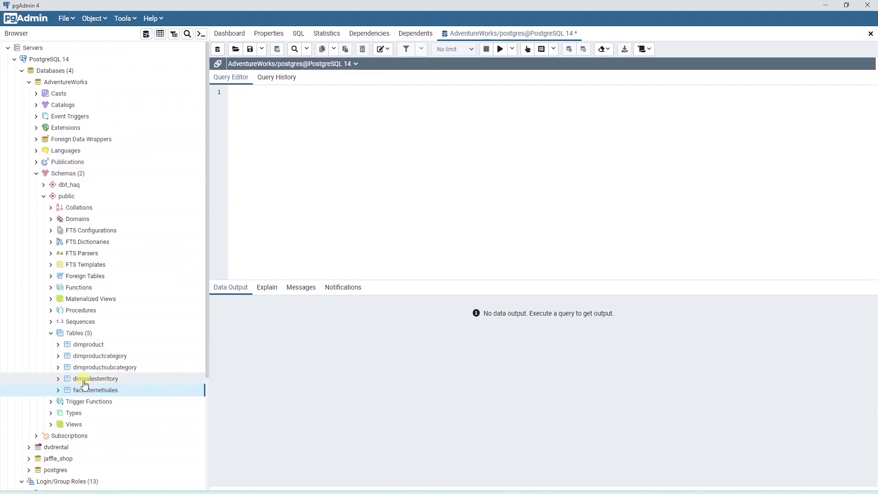
- Expand factinternetsales and its Columns node to browse all 26 columns
{"action": "left_click", "coordinate": [57, 389]}
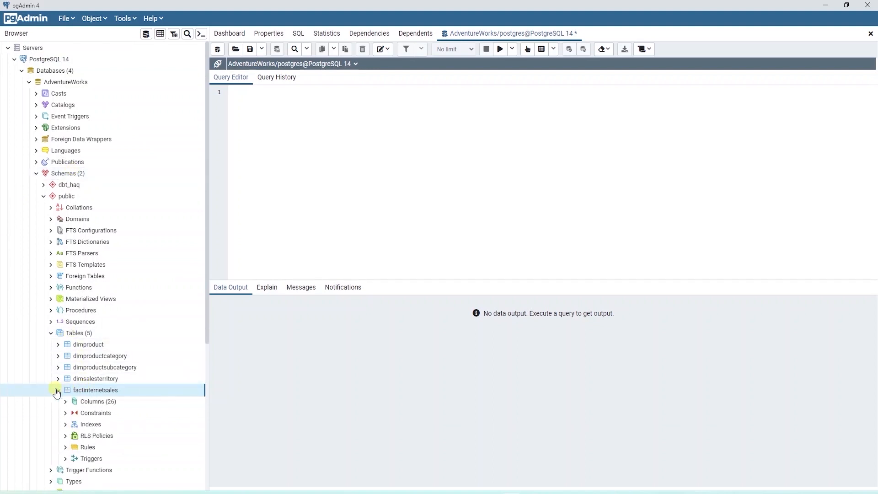
{"action": "left_click", "coordinate": [65, 401]}
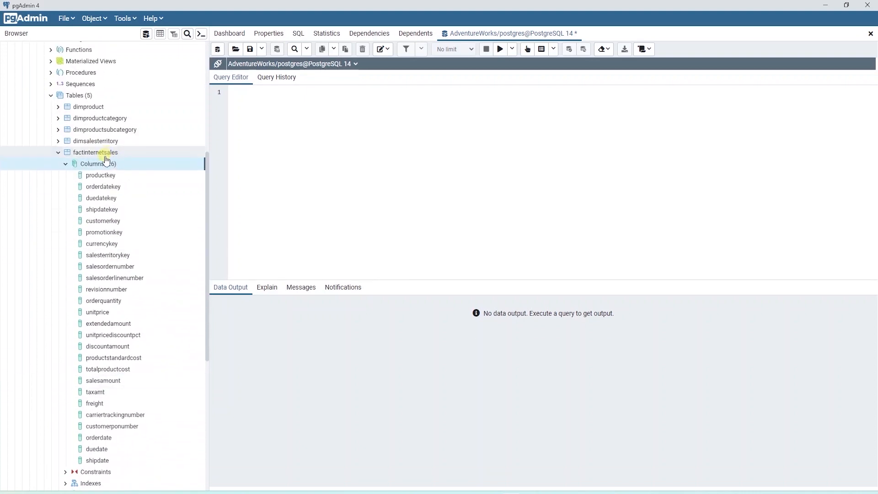
{"action": "left_click", "coordinate": [97, 164]}
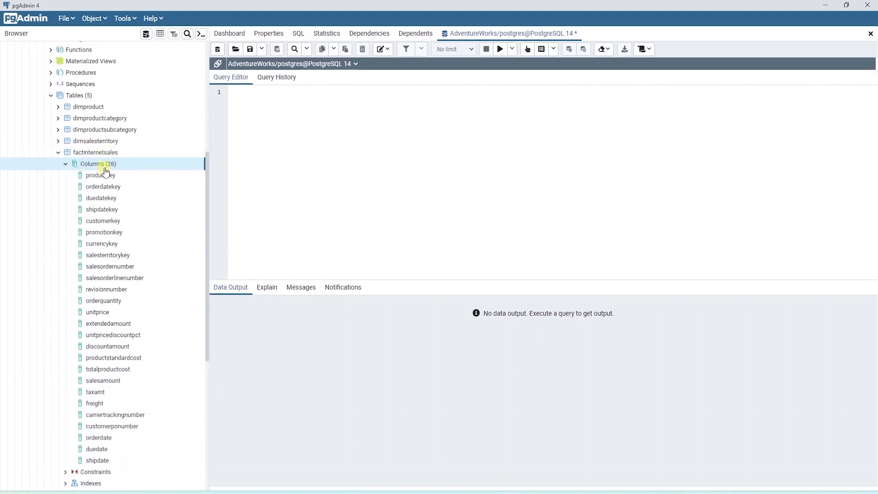
{"action": "left_click", "coordinate": [95, 153]}
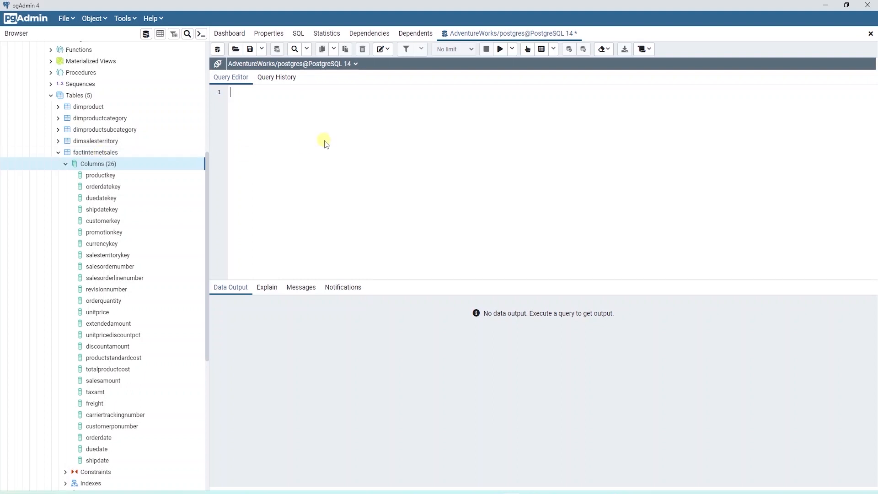
{"action": "mouse_move", "coordinate": [335, 138]}
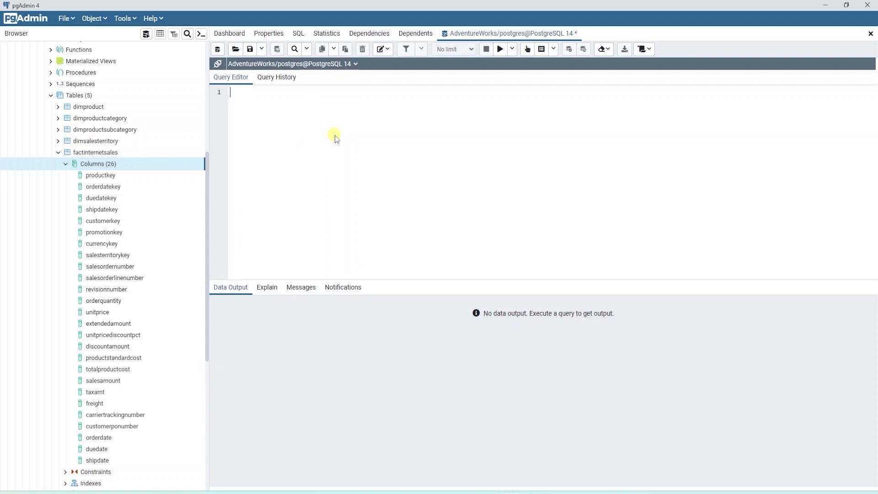
{"action": "scroll", "scroll_direction": "down", "scroll_amount": 3}
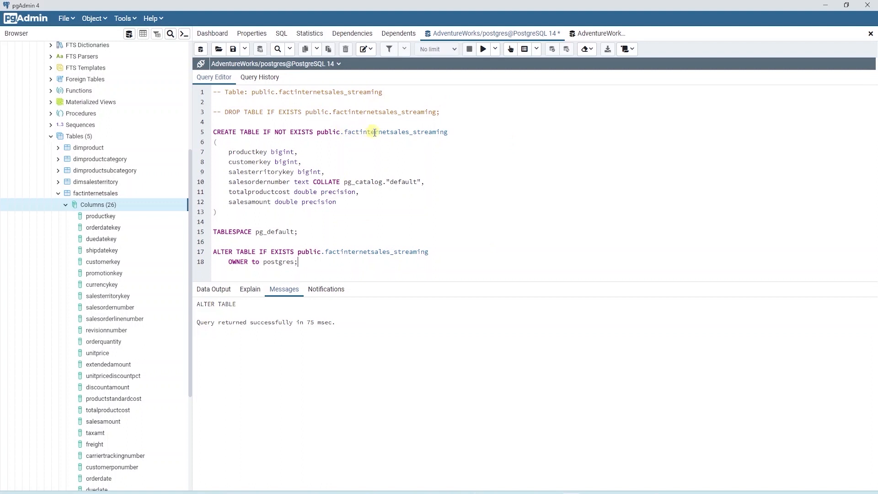
{"action": "mouse_move", "coordinate": [414, 132]}
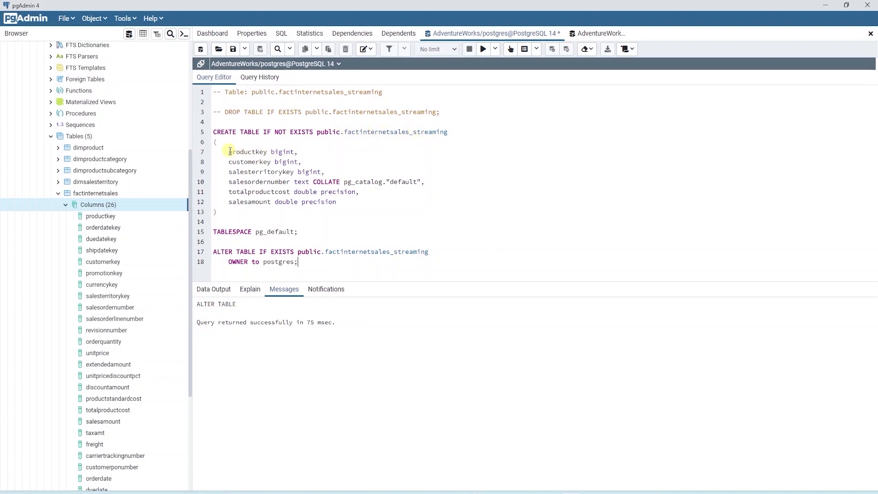
- Review the six column definitions and compare factinternetsales_streaming with factinternetsales in the tree
{"action": "left_click_drag", "start_coordinate": [228, 151], "coordinate": [352, 202]}
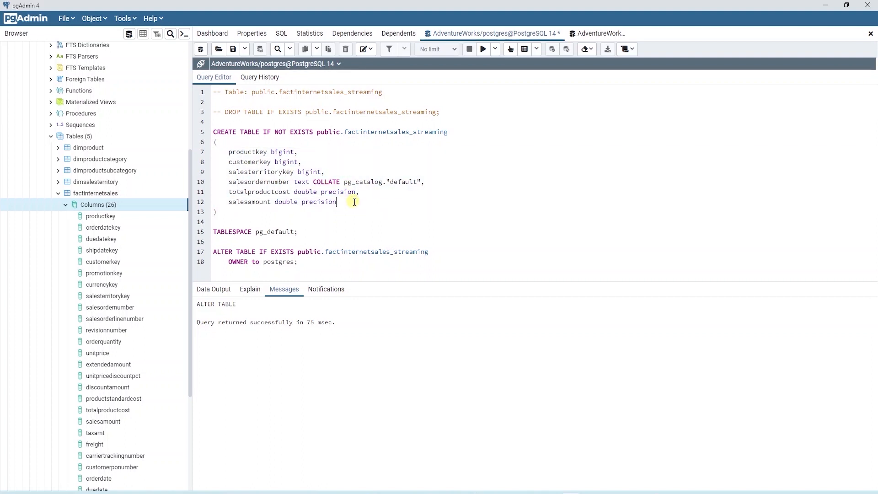
{"action": "left_click", "coordinate": [482, 50]}
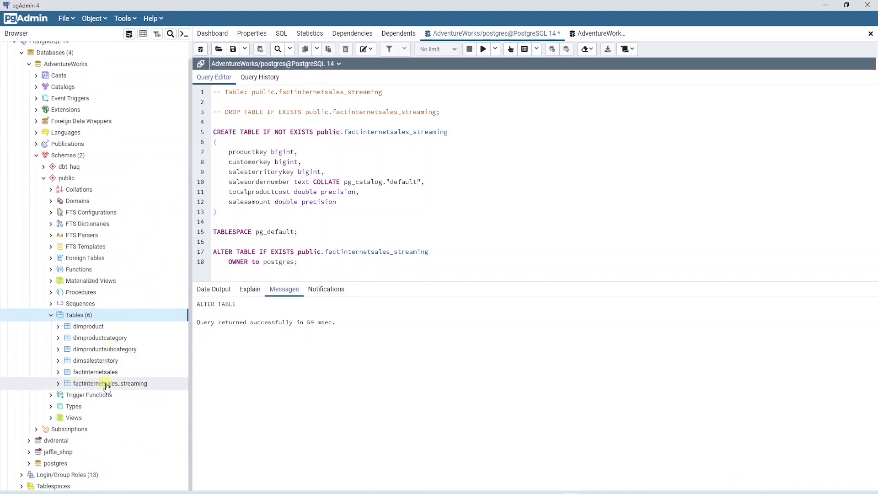
{"action": "left_click", "coordinate": [96, 371]}
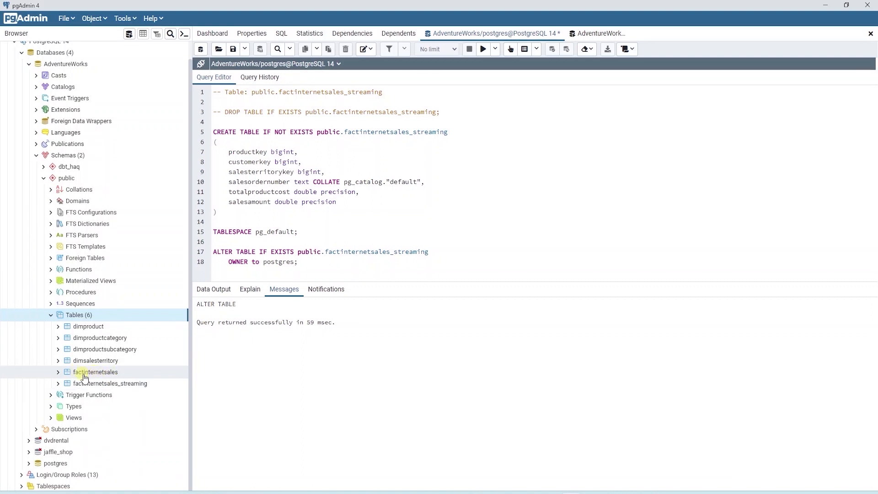
{"action": "left_click", "coordinate": [111, 383]}
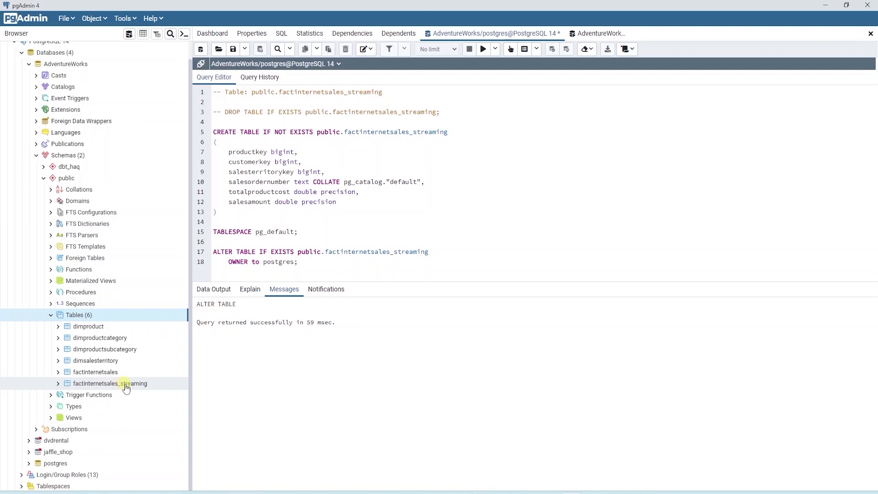
- Generate and run a SELECT script on the factinternetsales_streaming table
{"action": "right_click", "coordinate": [110, 383]}
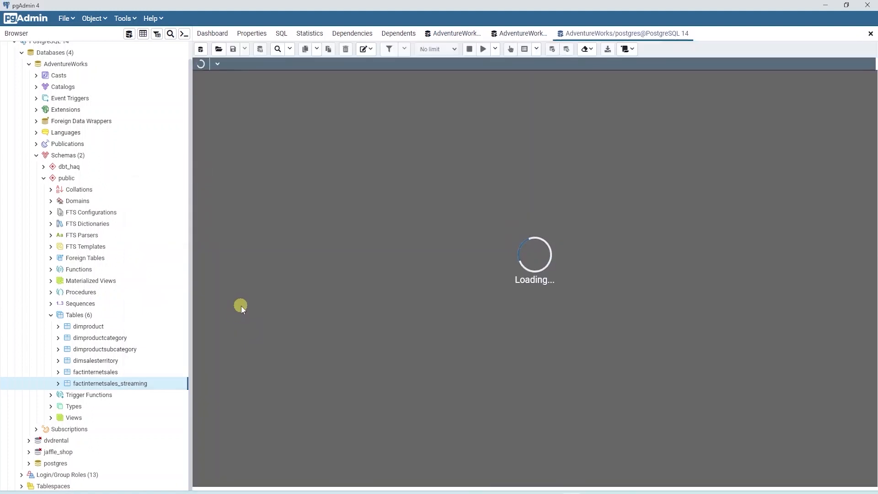
{"action": "left_click", "coordinate": [483, 50]}
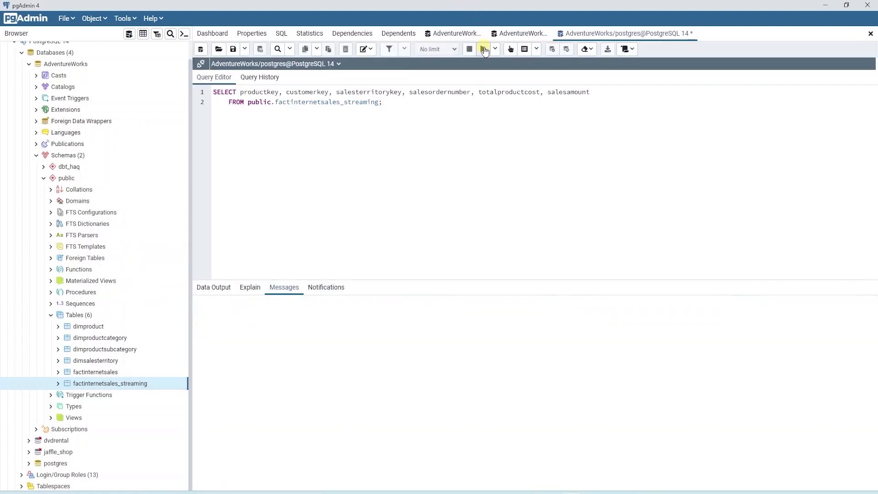
{"action": "left_click", "coordinate": [483, 49]}
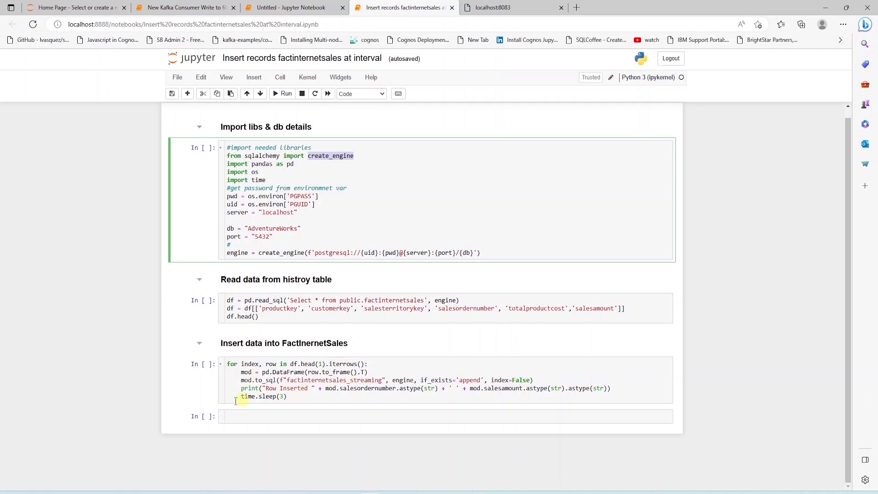
{"action": "mouse_move", "coordinate": [301, 397]}
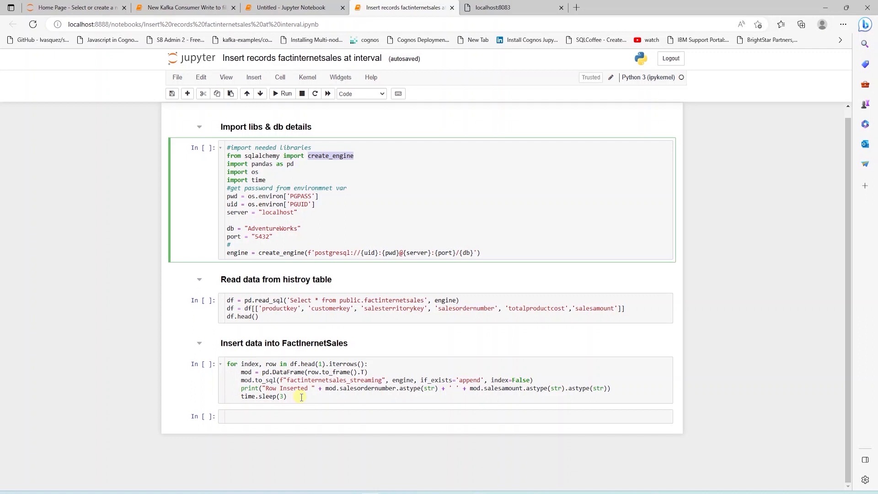
{"action": "mouse_move", "coordinate": [407, 206]}
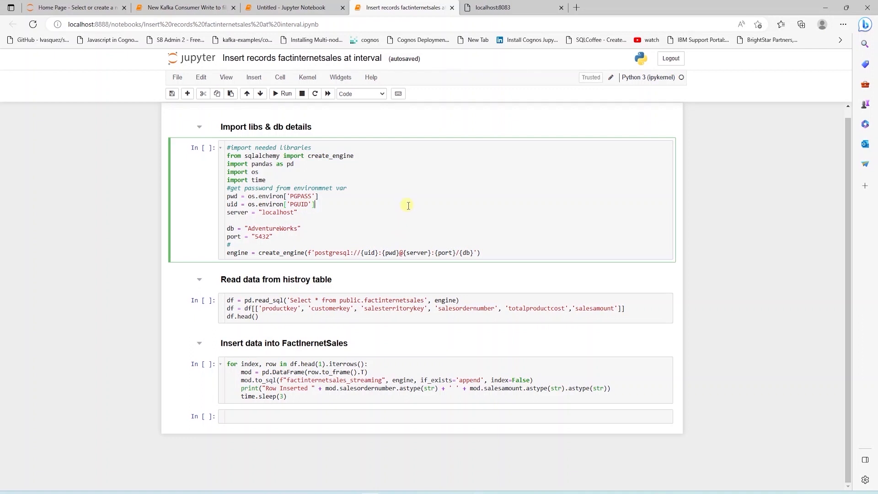
{"action": "mouse_move", "coordinate": [409, 203]}
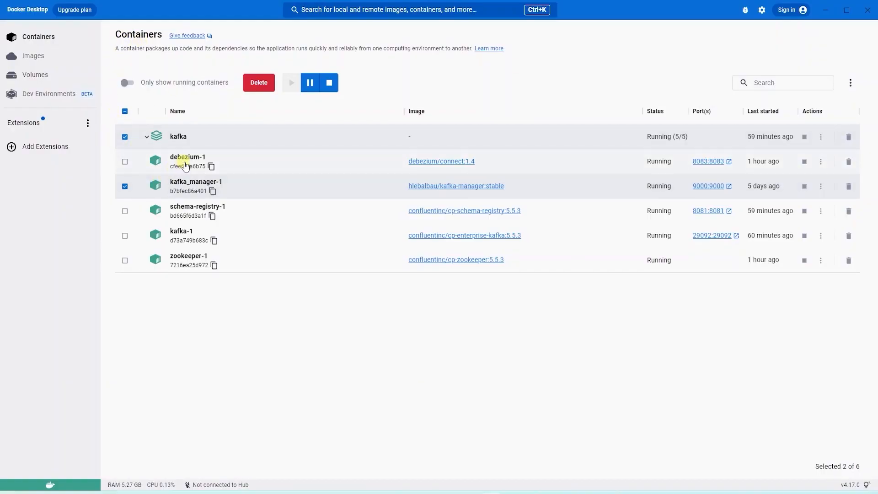
{"action": "mouse_move", "coordinate": [708, 162]}
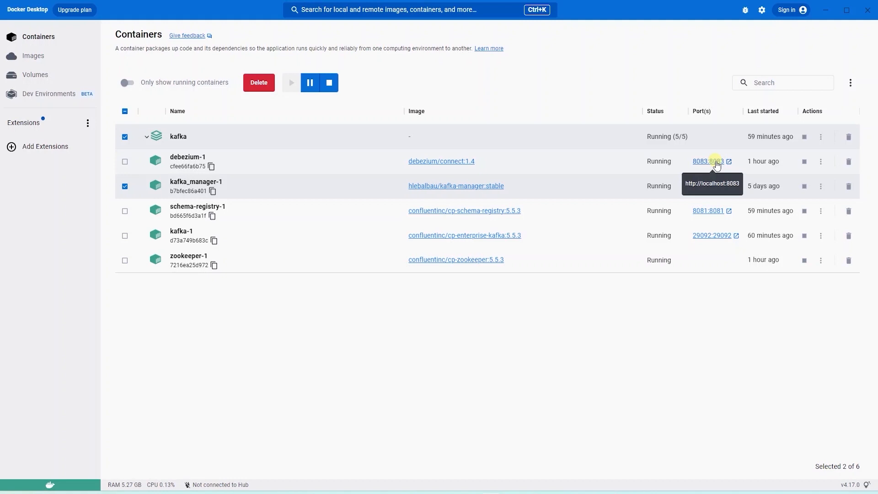
{"action": "left_click", "coordinate": [707, 162]}
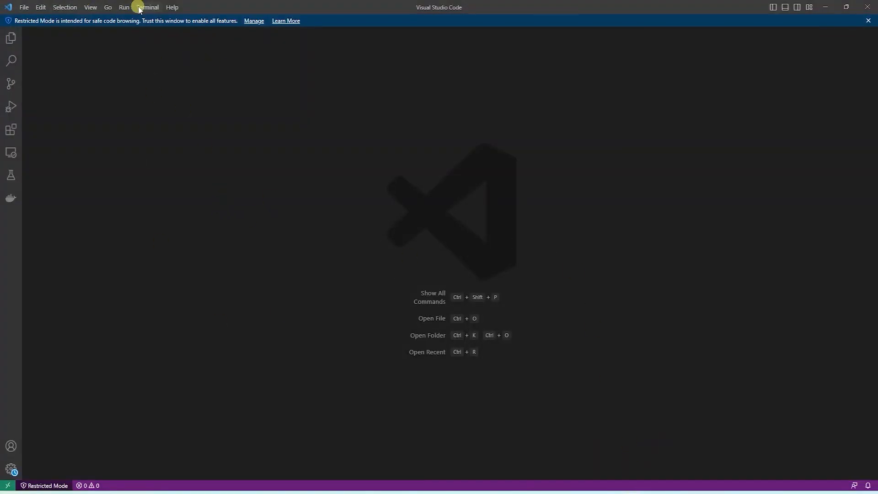
{"action": "mouse_move", "coordinate": [11, 107]}
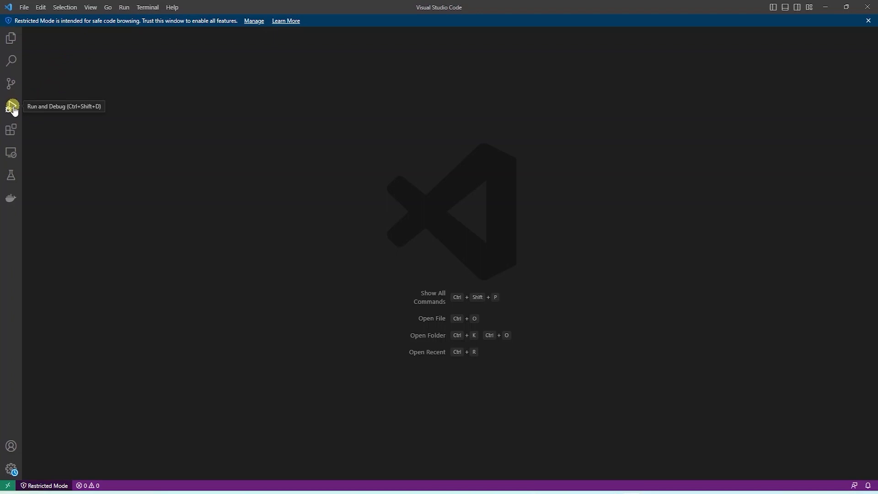
- Search the marketplace for 'Thunder', install Thunder Client, and show its panel
{"action": "left_click", "coordinate": [11, 130]}
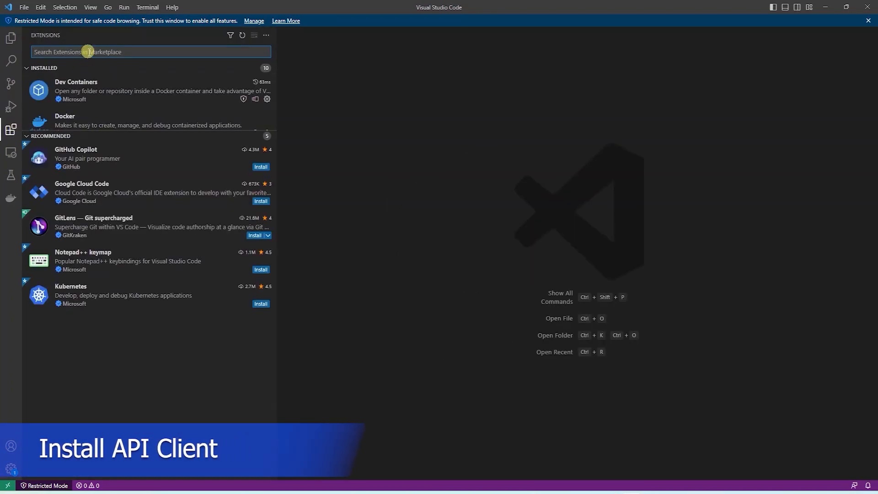
{"action": "type", "text": "T"}
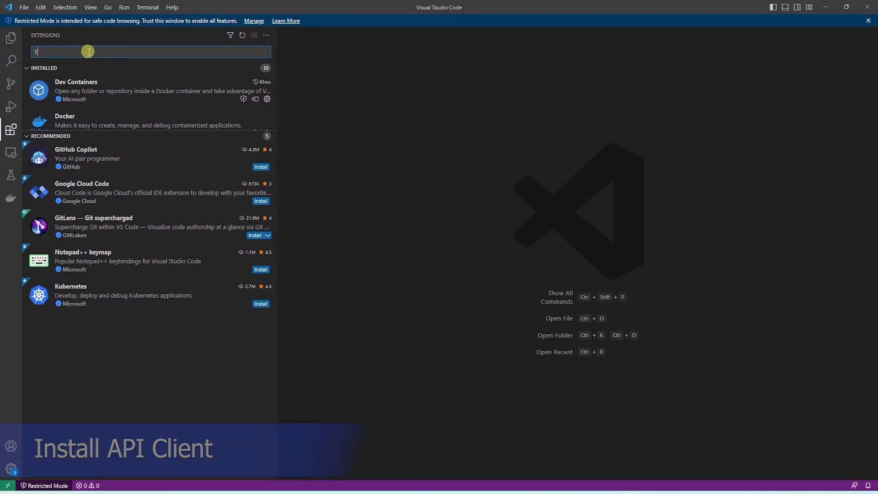
{"action": "type", "text": "hunder"}
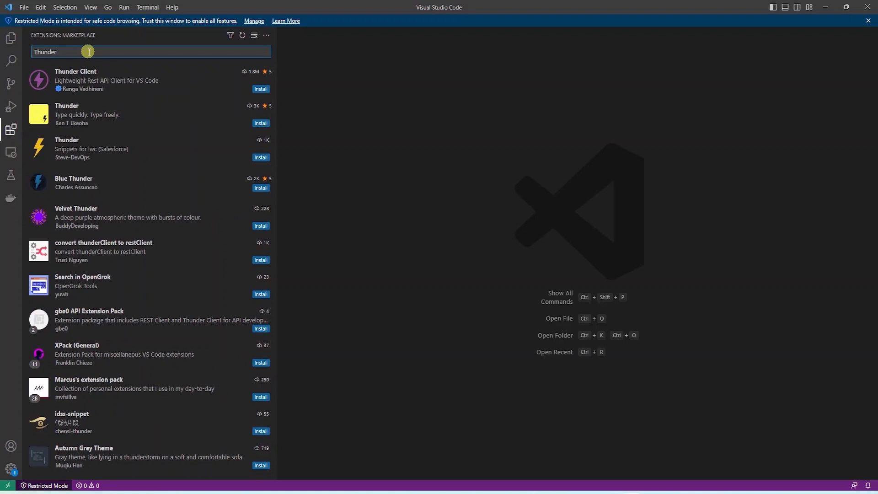
{"action": "mouse_move", "coordinate": [83, 77]}
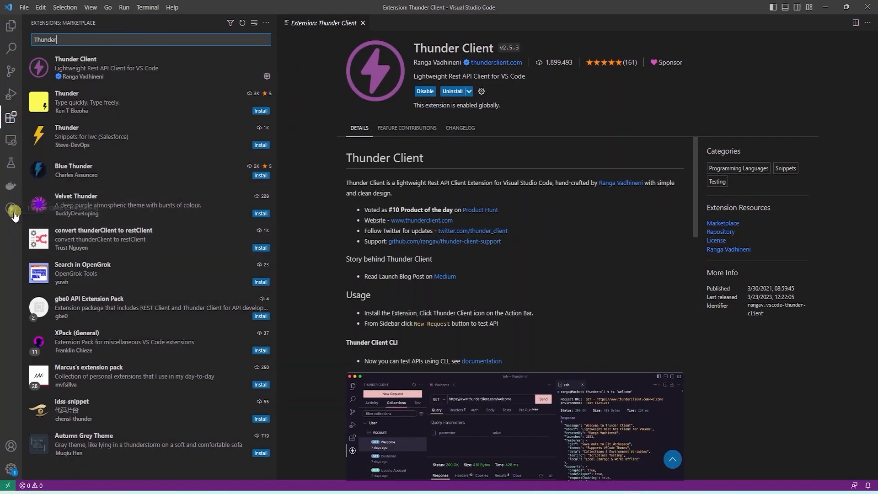
{"action": "left_click", "coordinate": [11, 209]}
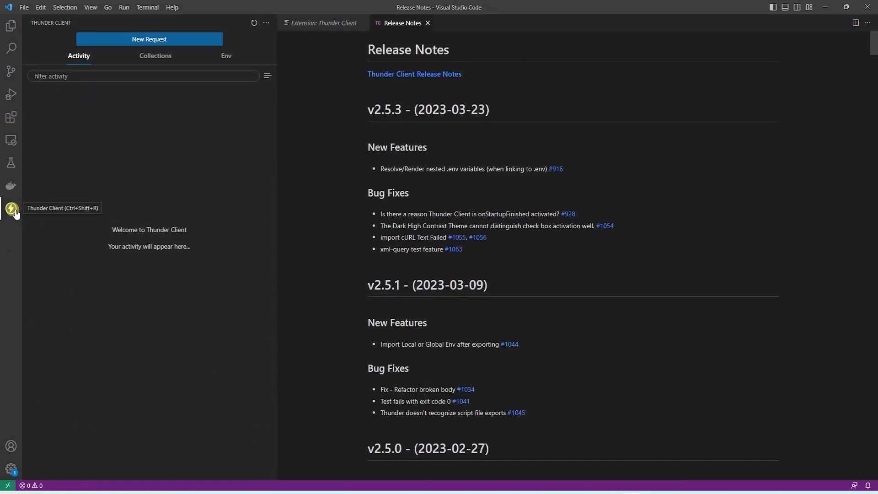
{"action": "left_click", "coordinate": [149, 39]}
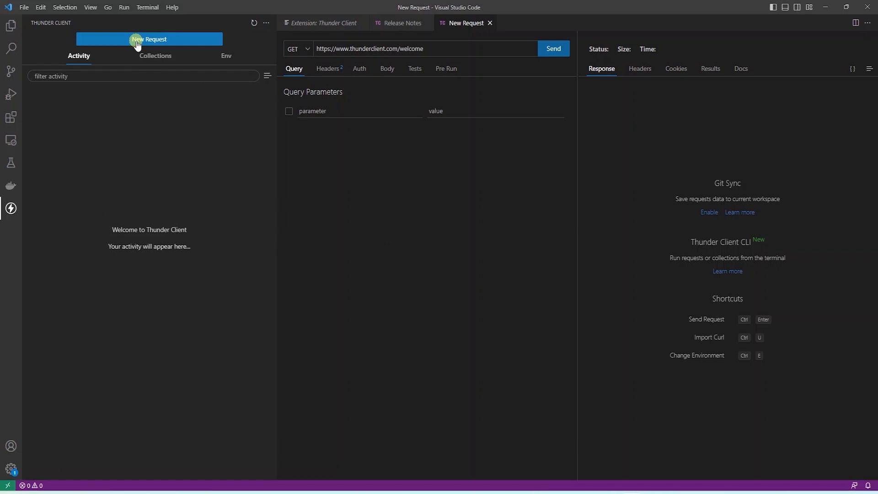
{"action": "mouse_move", "coordinate": [371, 55]}
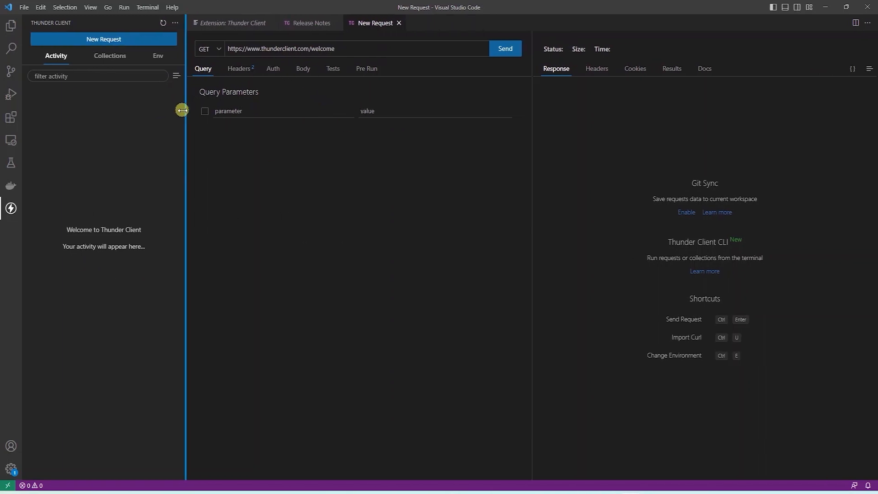
{"action": "left_click", "coordinate": [206, 49]}
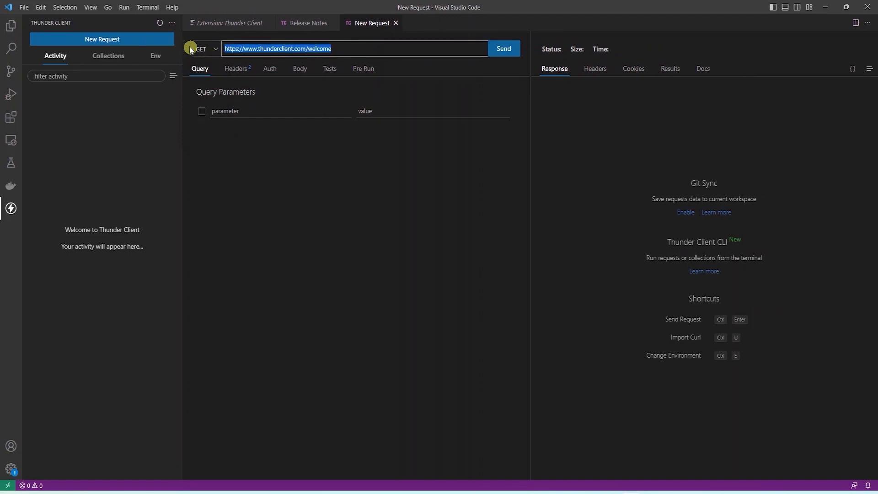
{"action": "type", "text": "http://localhost:8083/"}
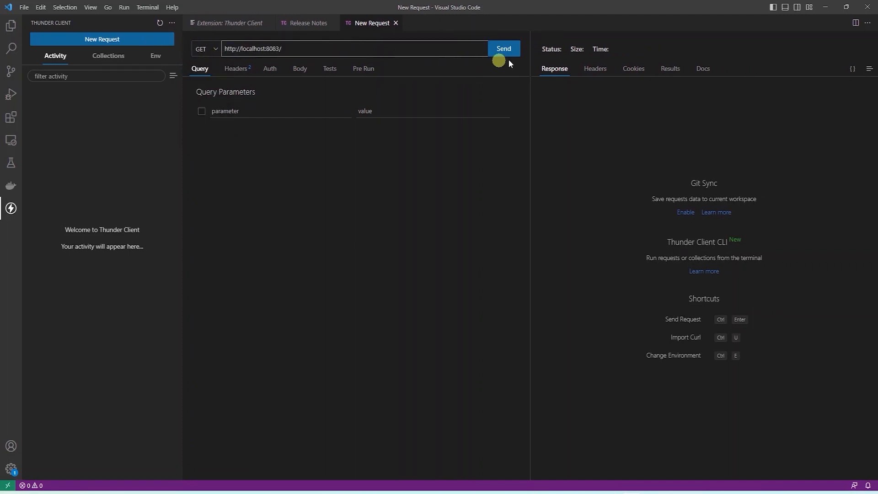
{"action": "left_click", "coordinate": [503, 49]}
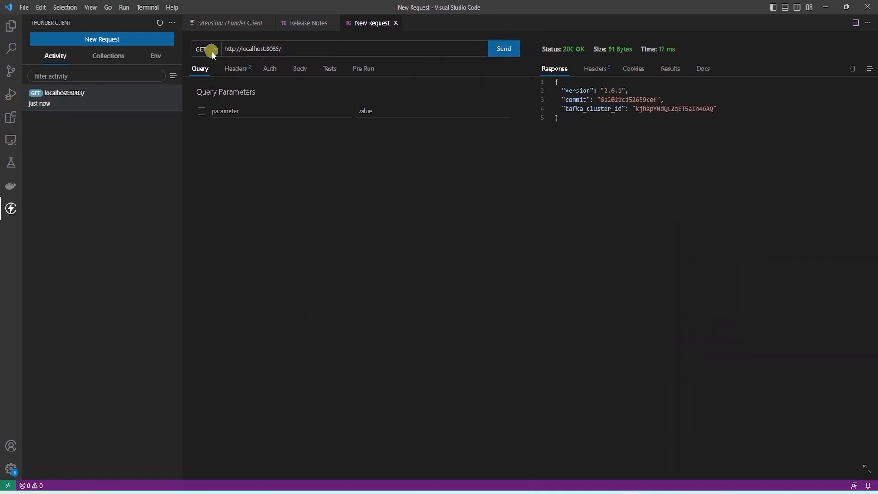
{"action": "mouse_move", "coordinate": [626, 100]}
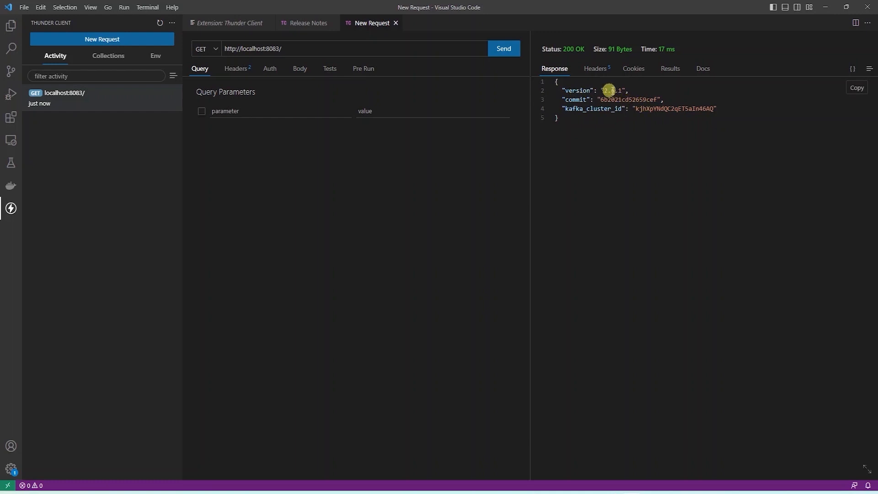
{"action": "mouse_move", "coordinate": [670, 108]}
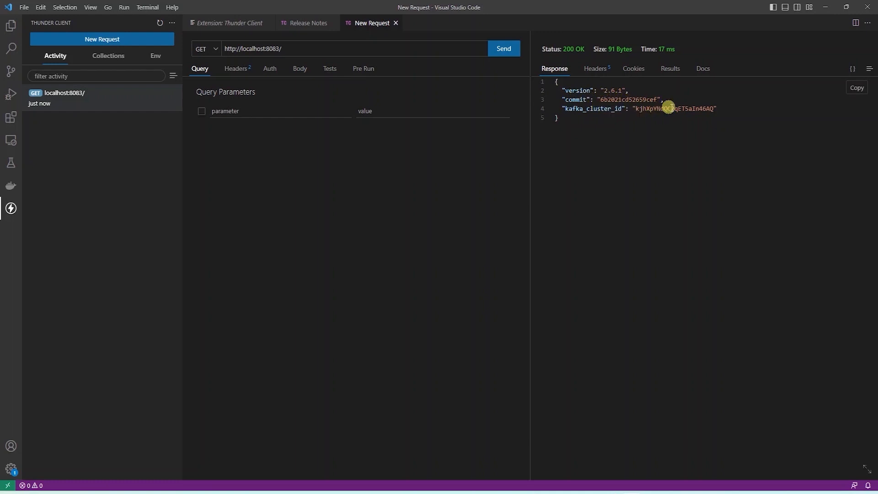
{"action": "mouse_move", "coordinate": [399, 65]}
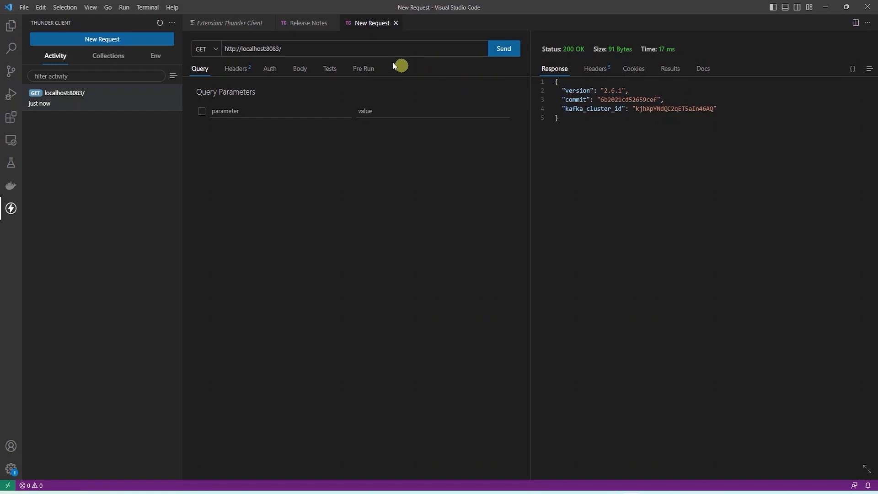
- GET localhost:8083/connectors, confirming an empty list, and set the method to POST
{"action": "type", "text": "c"}
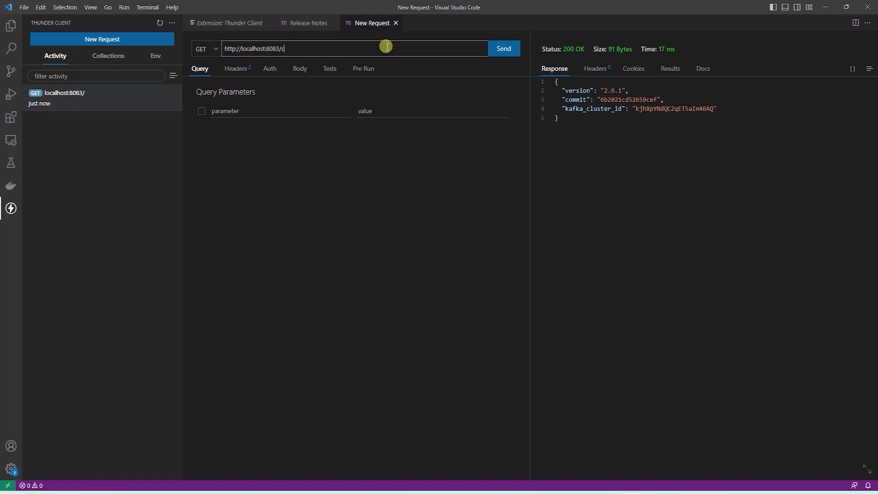
{"action": "type", "text": "onnectors"}
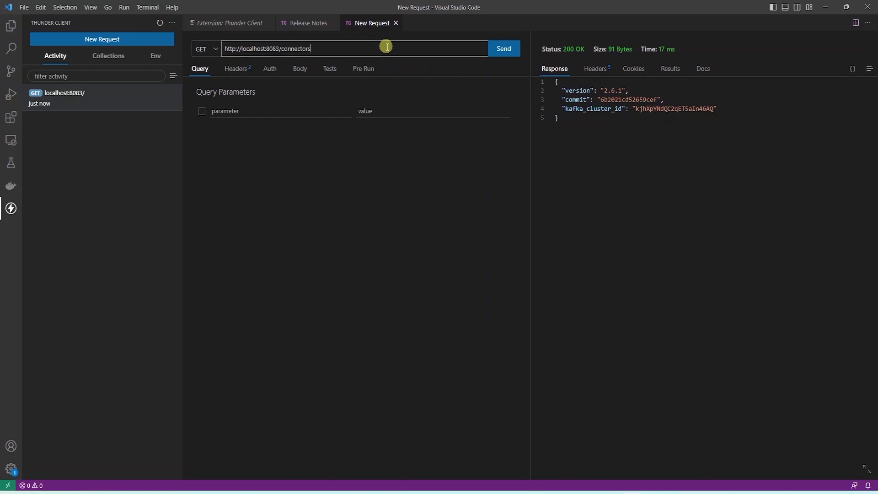
{"action": "left_click", "coordinate": [502, 49]}
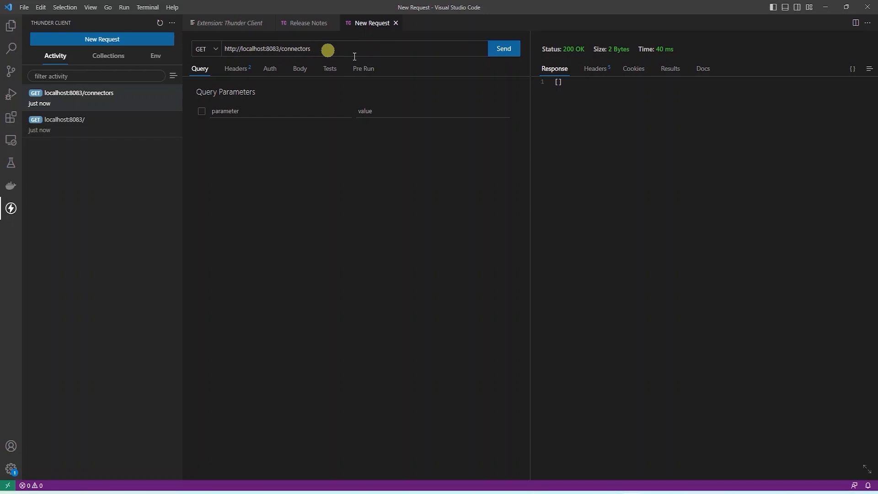
{"action": "mouse_move", "coordinate": [658, 147]}
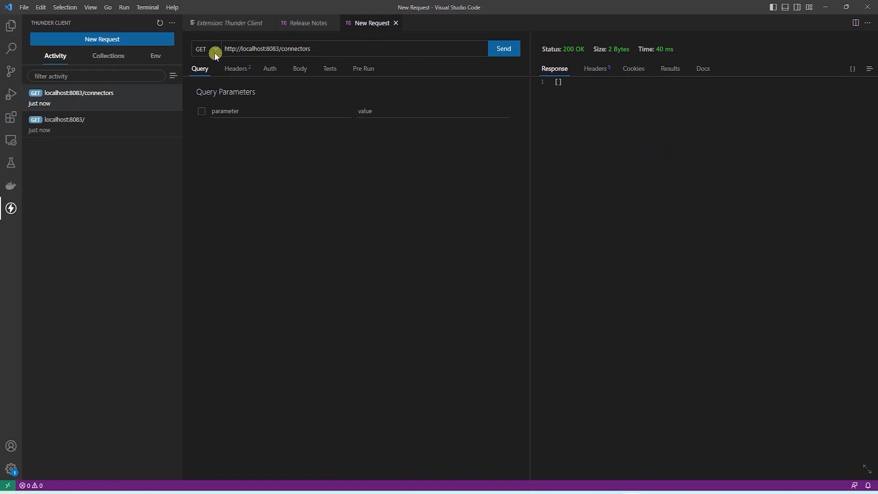
{"action": "left_click", "coordinate": [205, 49]}
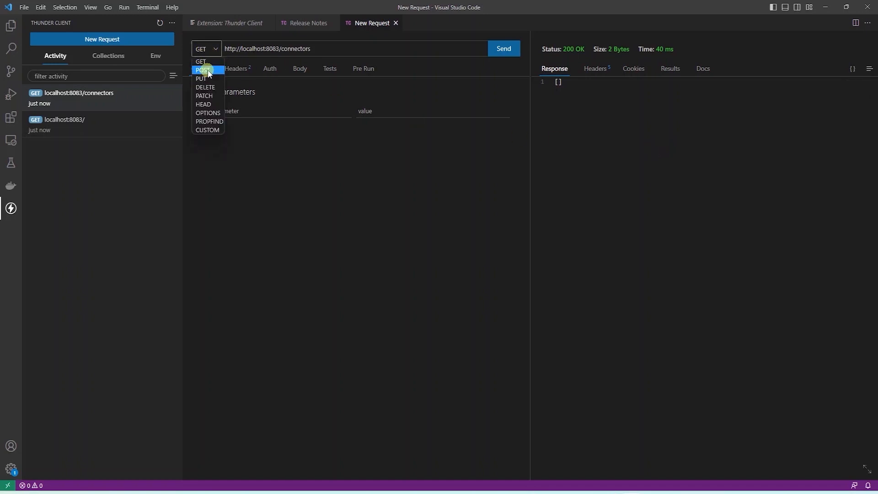
{"action": "left_click", "coordinate": [202, 70]}
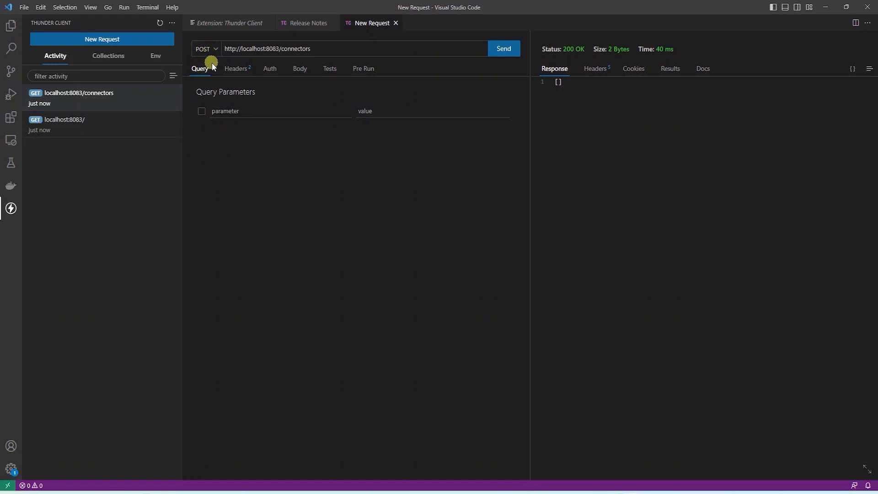
- Bring up the empty JSON body editor's context menu for pasting
{"action": "left_click", "coordinate": [299, 68]}
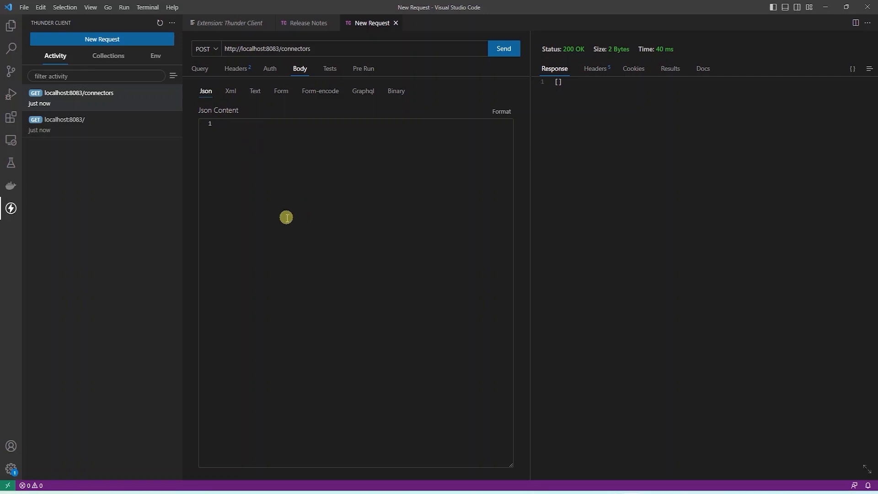
{"action": "right_click", "coordinate": [272, 169]}
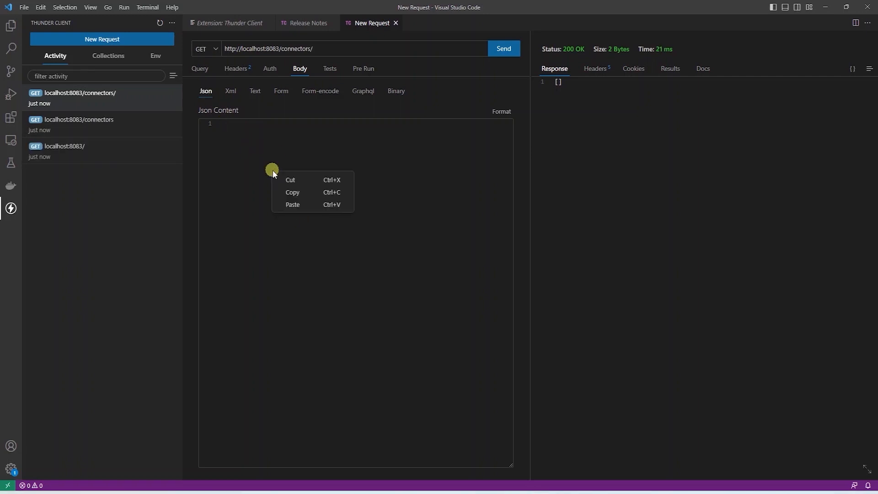
- Paste the source-transactions-connector Debezium JSON into the request body
{"action": "left_click", "coordinate": [292, 204]}
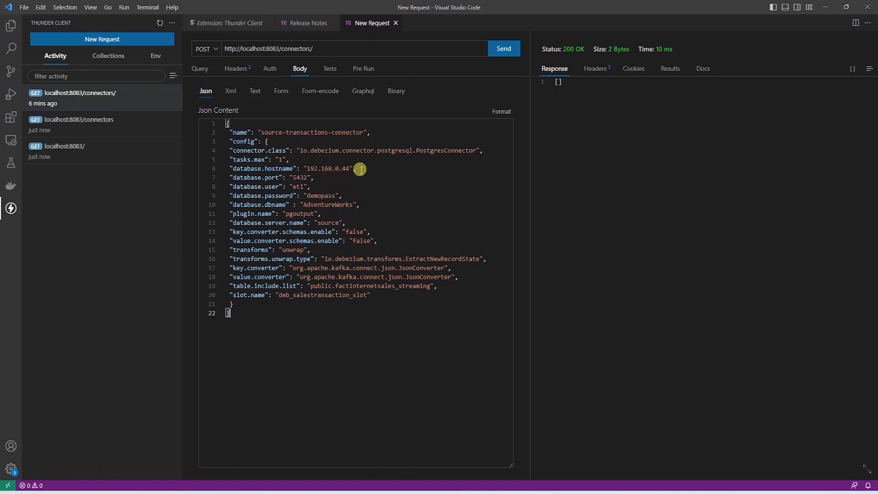
{"action": "mouse_move", "coordinate": [297, 177]}
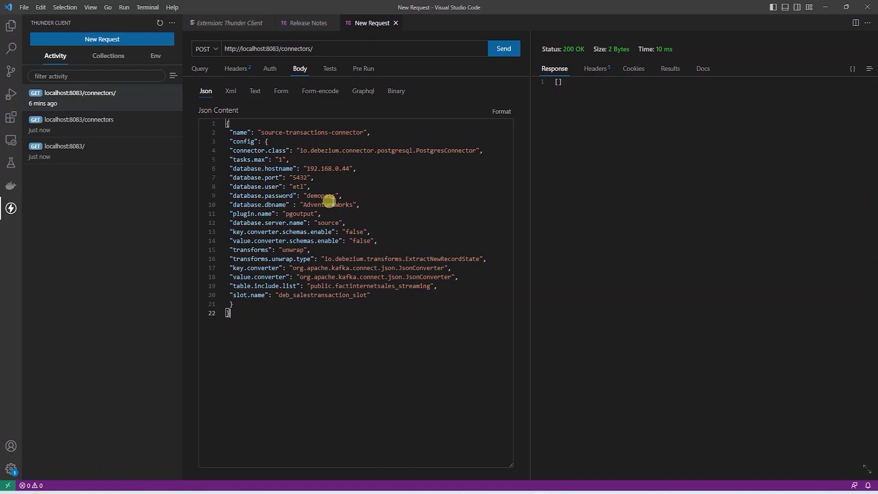
{"action": "mouse_move", "coordinate": [317, 210]}
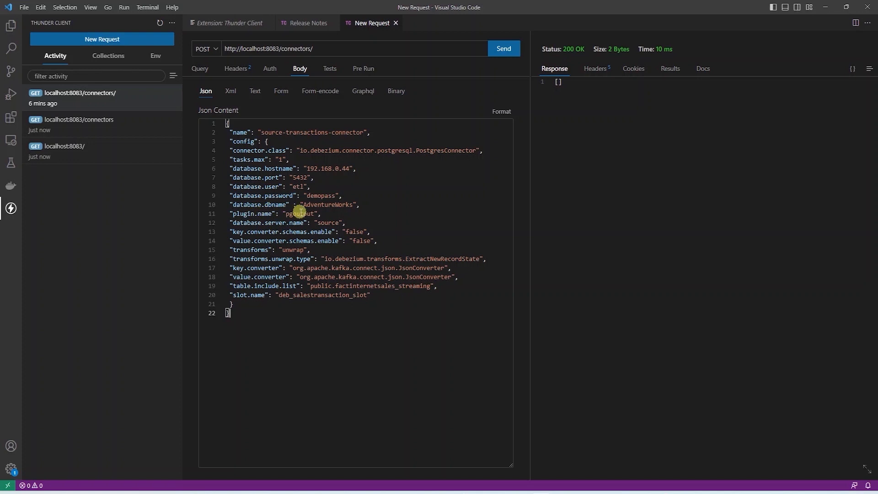
{"action": "mouse_move", "coordinate": [322, 211]}
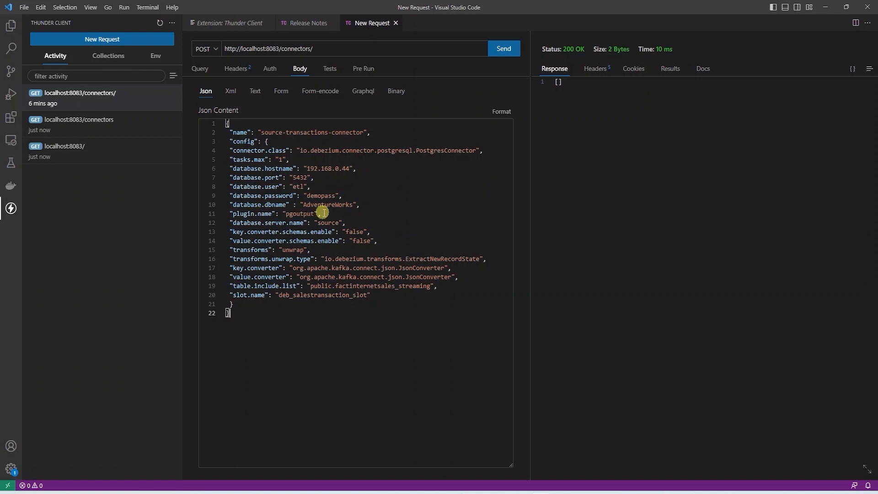
{"action": "mouse_move", "coordinate": [288, 222]}
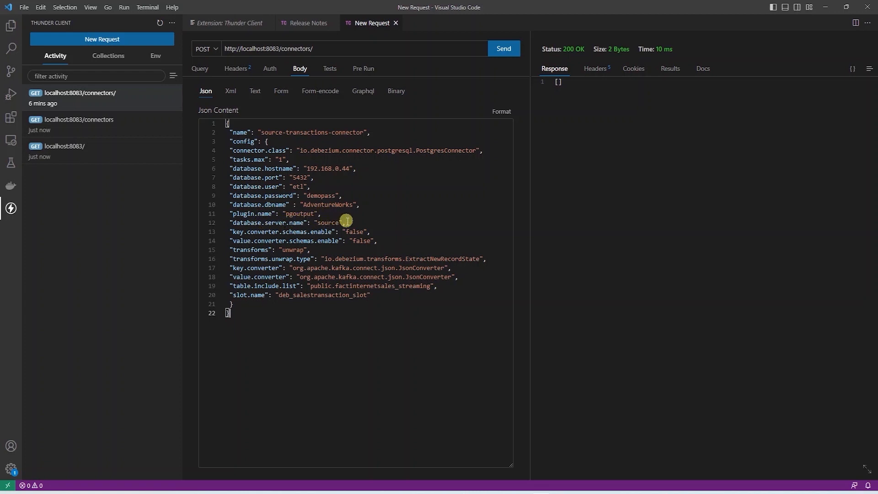
{"action": "mouse_move", "coordinate": [365, 232]}
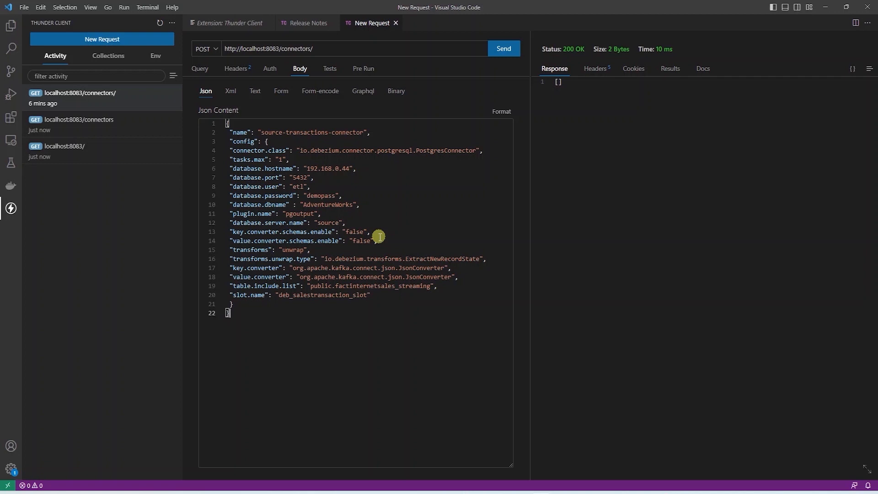
{"action": "mouse_move", "coordinate": [223, 250]}
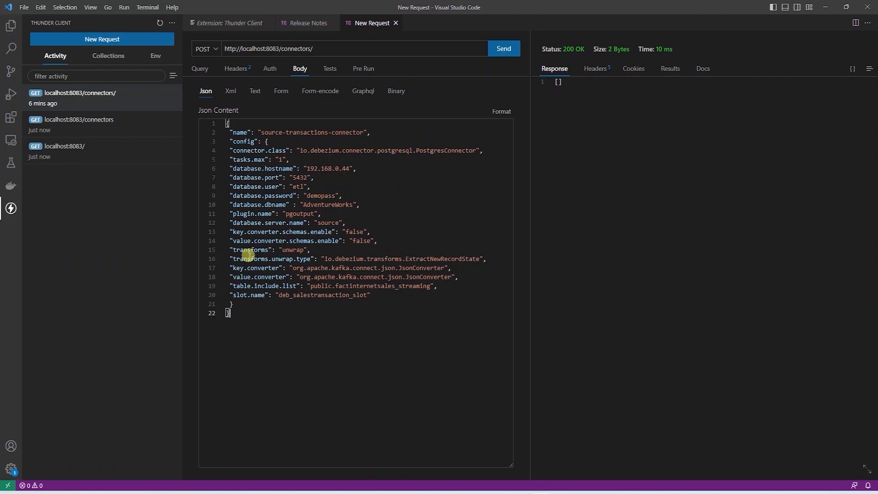
{"action": "mouse_move", "coordinate": [437, 255]}
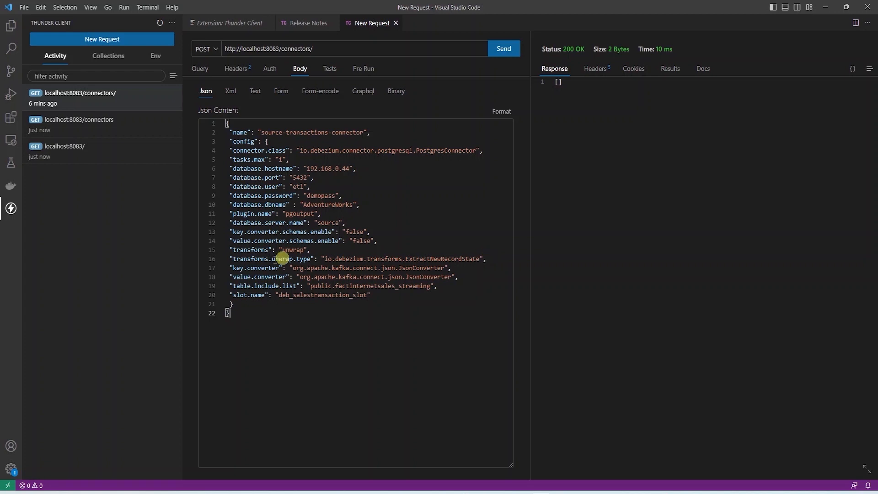
{"action": "mouse_move", "coordinate": [417, 269]}
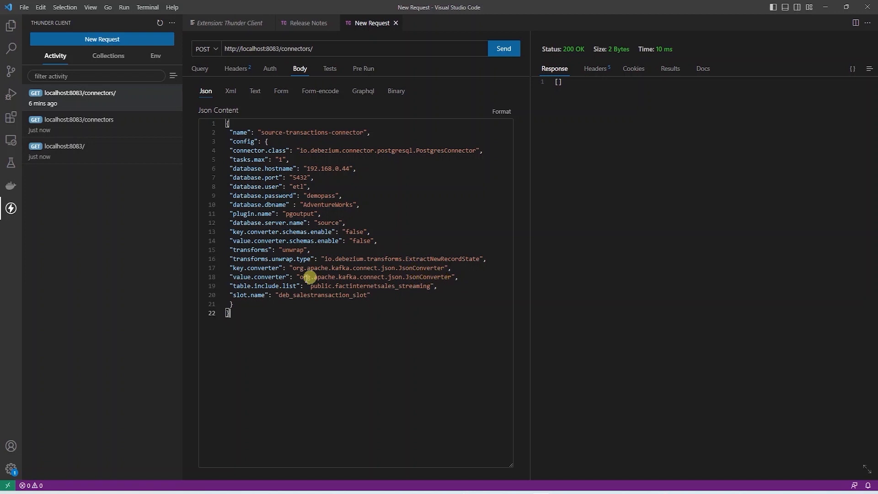
{"action": "mouse_move", "coordinate": [366, 285]}
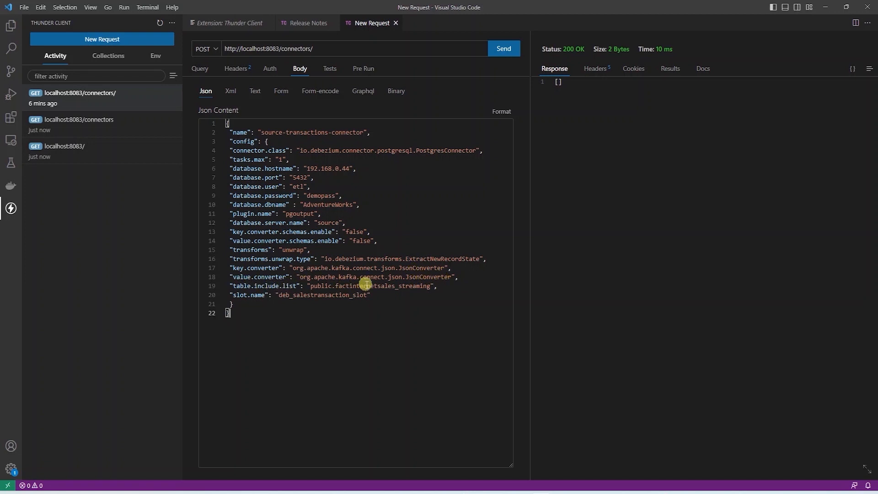
- Select part of the slot name value deb_sales_transaction_slot in the JSON body
{"action": "double_click", "coordinate": [383, 286]}
{"action": "type", "text": "_"}
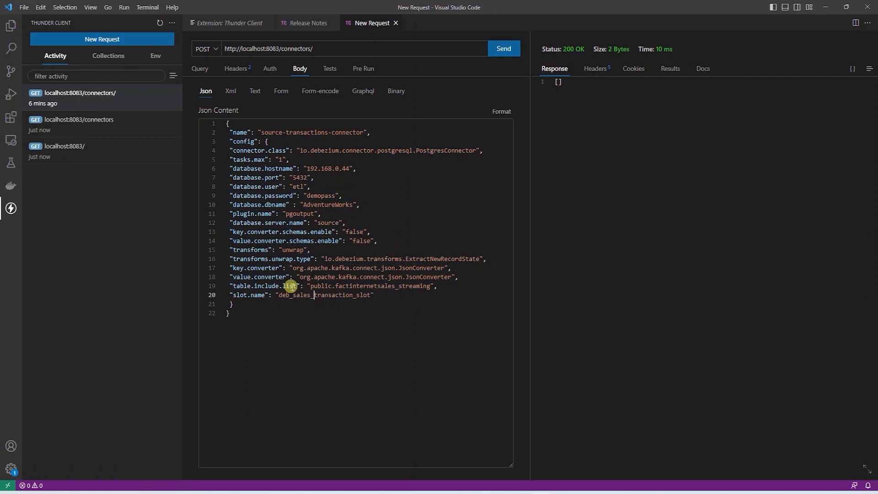
{"action": "mouse_move", "coordinate": [414, 291]}
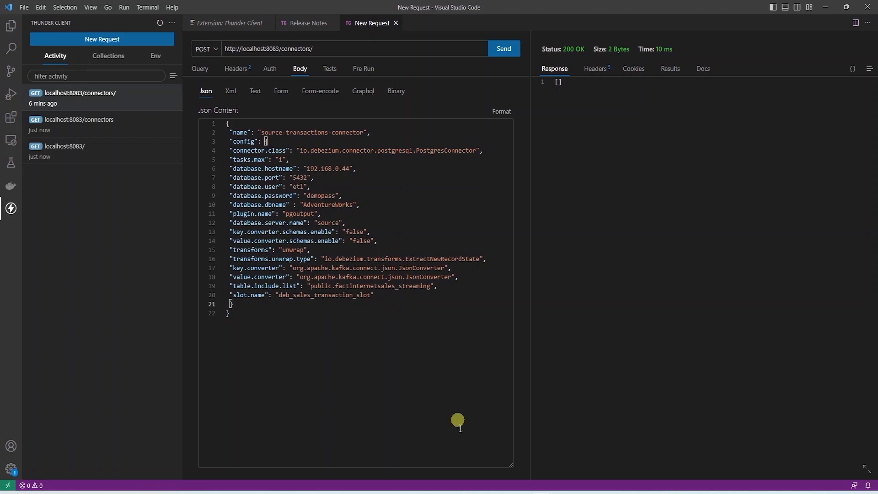
{"action": "mouse_move", "coordinate": [426, 319]}
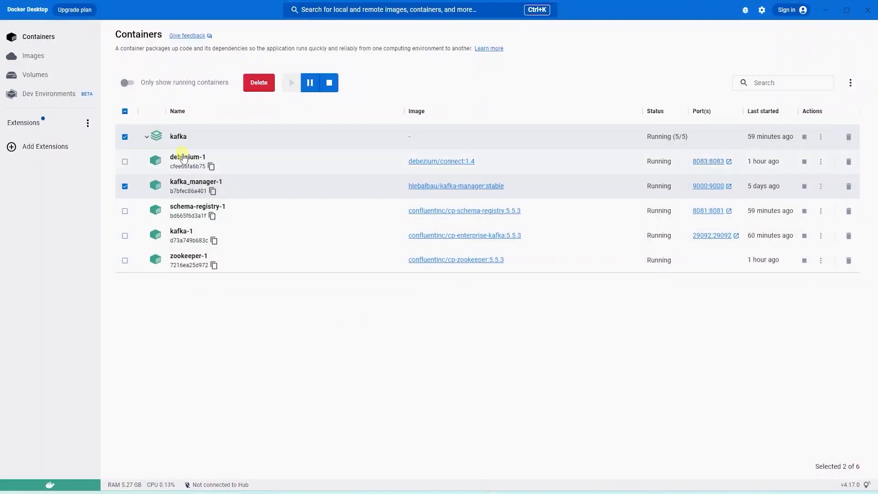
- Check the kafka stack containers, including debezium-1, in Docker Desktop
{"action": "left_click", "coordinate": [188, 157]}
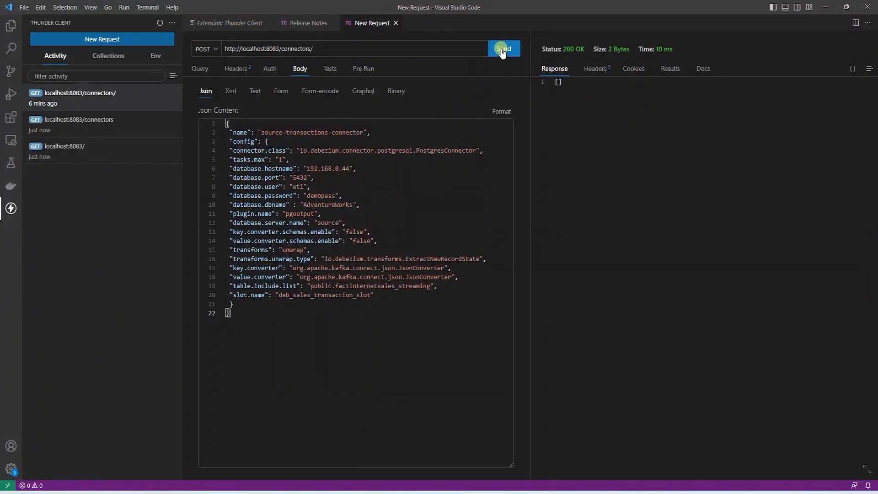
- POST the connector config for a 201 Created response, then resend as GET
{"action": "left_click", "coordinate": [502, 49]}
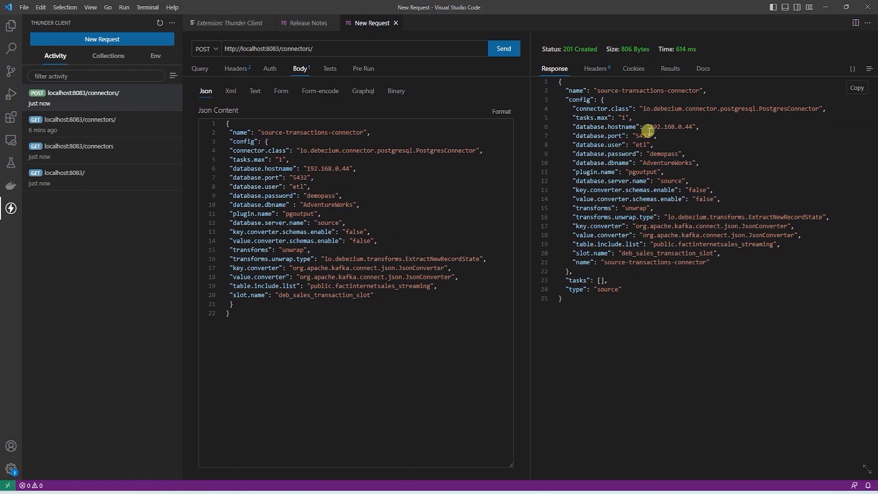
{"action": "mouse_move", "coordinate": [588, 50]}
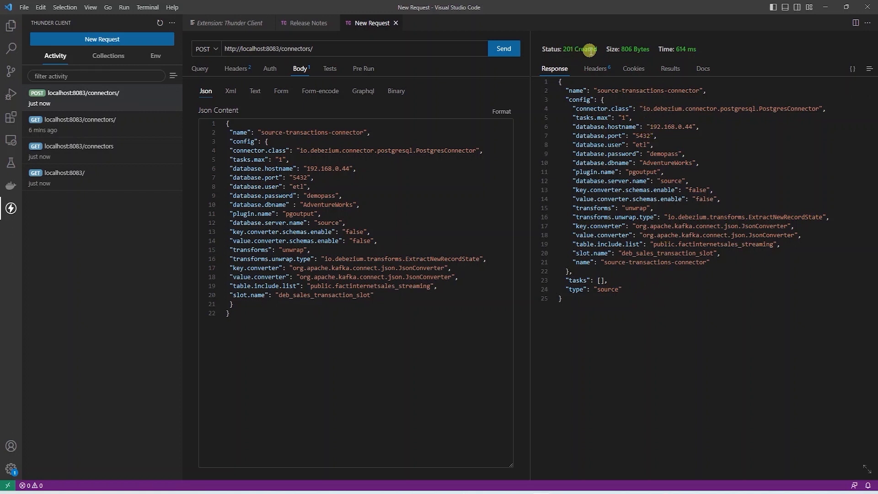
{"action": "left_click", "coordinate": [205, 49]}
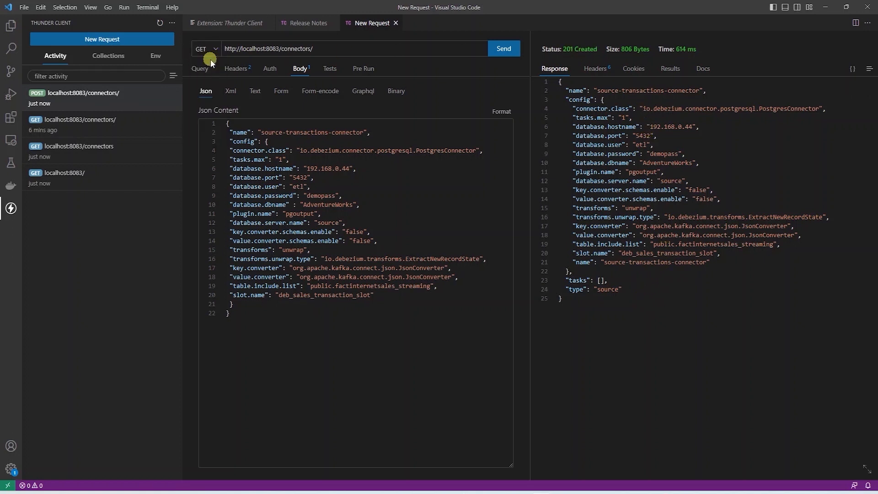
{"action": "left_click", "coordinate": [502, 49]}
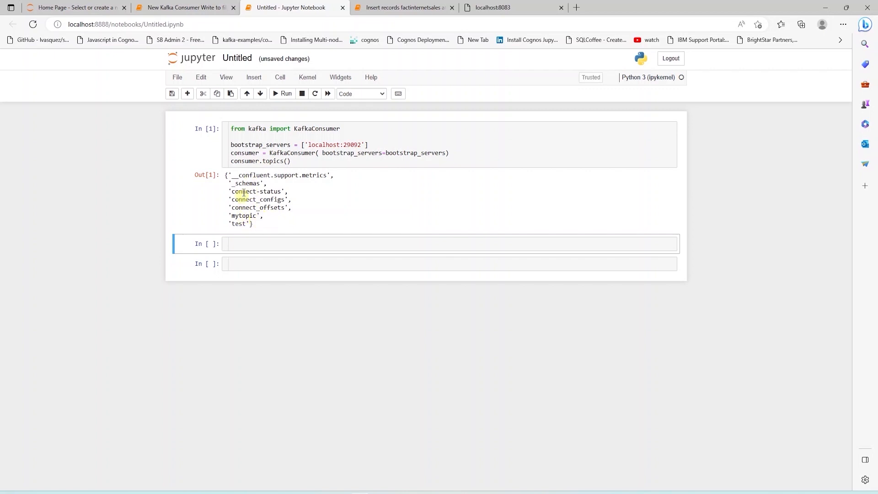
- Run the Insert records notebook's history-read and insert cells, adding row SO43697 (3578.27)
{"action": "left_click", "coordinate": [400, 7]}
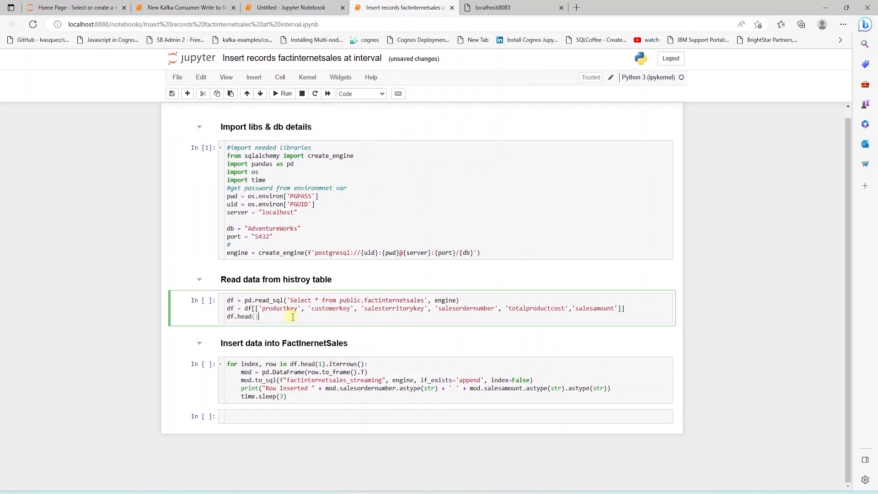
{"action": "left_click", "coordinate": [284, 93]}
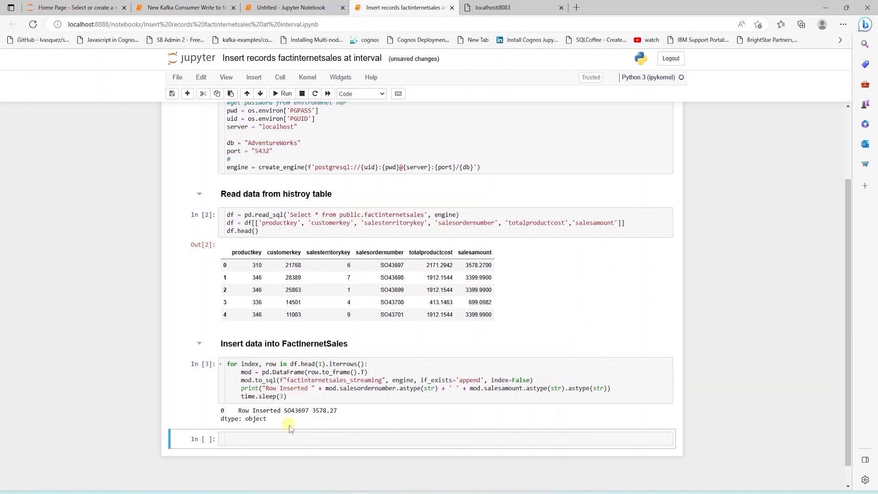
{"action": "mouse_move", "coordinate": [288, 7]}
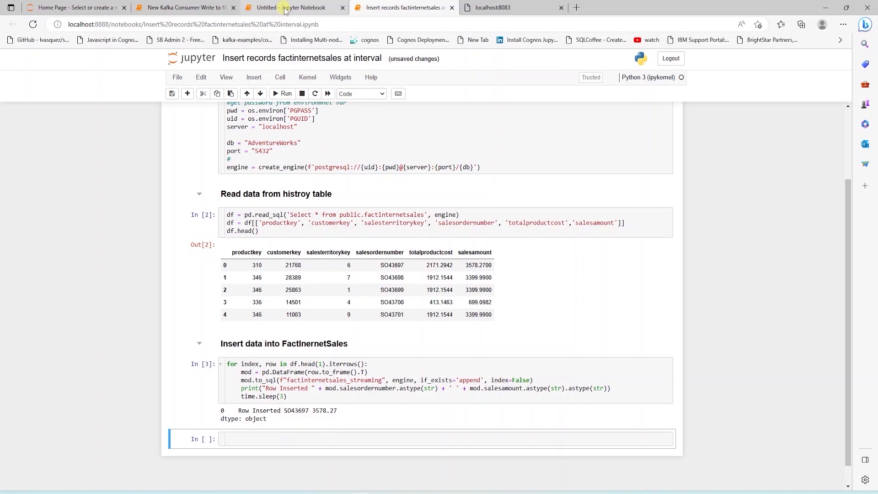
- Refresh consumer.topics() and copy the source.public.factinternetsales_streaming topic name
{"action": "left_click", "coordinate": [291, 7]}
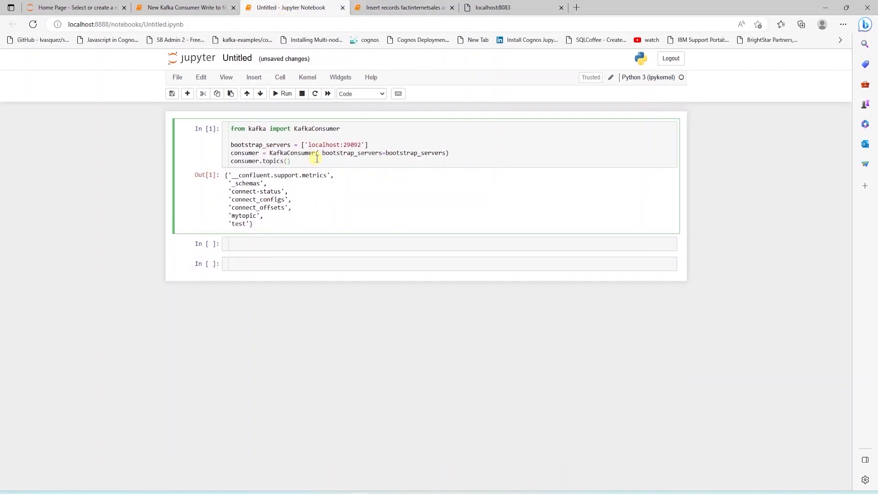
{"action": "left_click", "coordinate": [282, 94]}
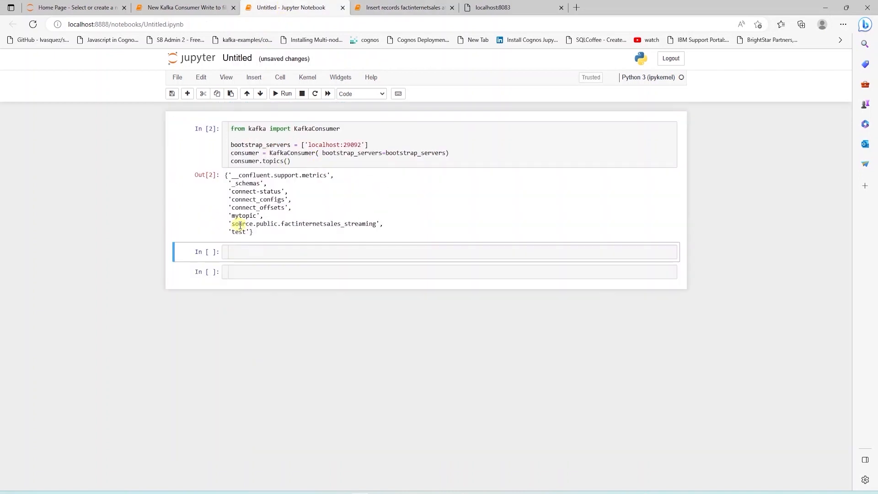
{"action": "double_click", "coordinate": [302, 224]}
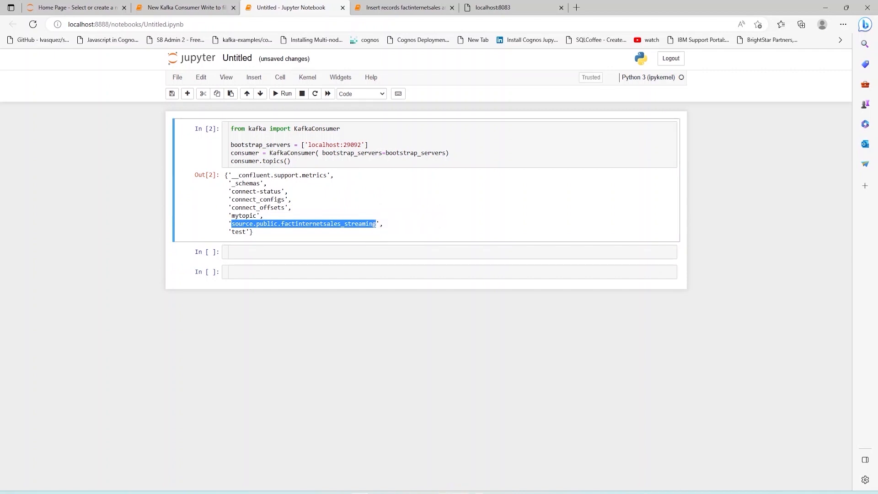
- Add the JSON consumer loop cell and run it to print the SO43697 record
{"action": "type", "text": "import json"}
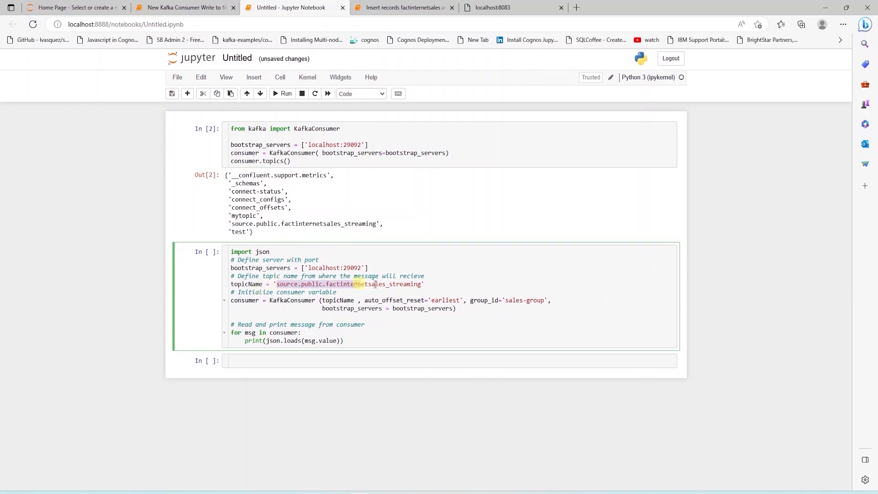
{"action": "left_click", "coordinate": [423, 284]}
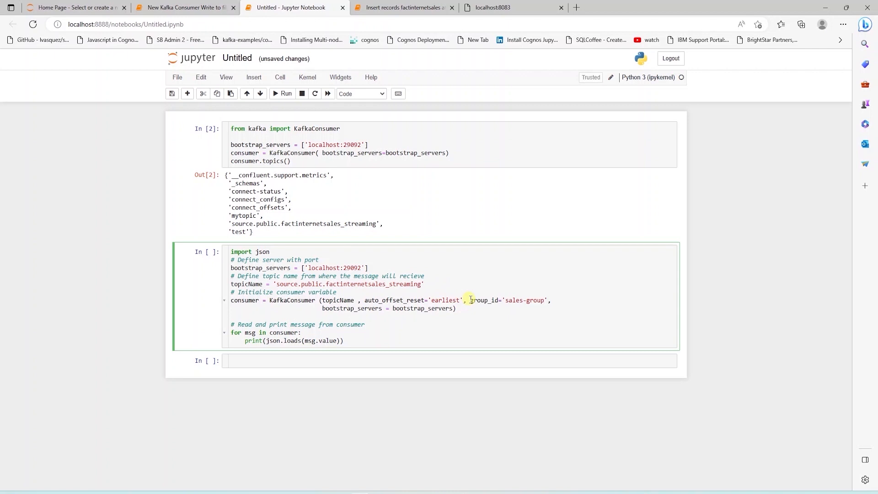
{"action": "left_click_drag", "start_coordinate": [471, 300], "coordinate": [548, 300]}
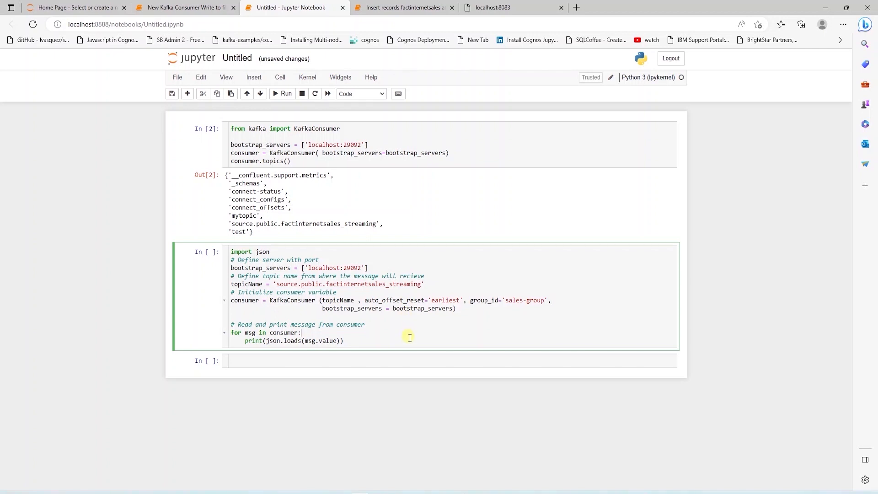
{"action": "mouse_move", "coordinate": [409, 341]}
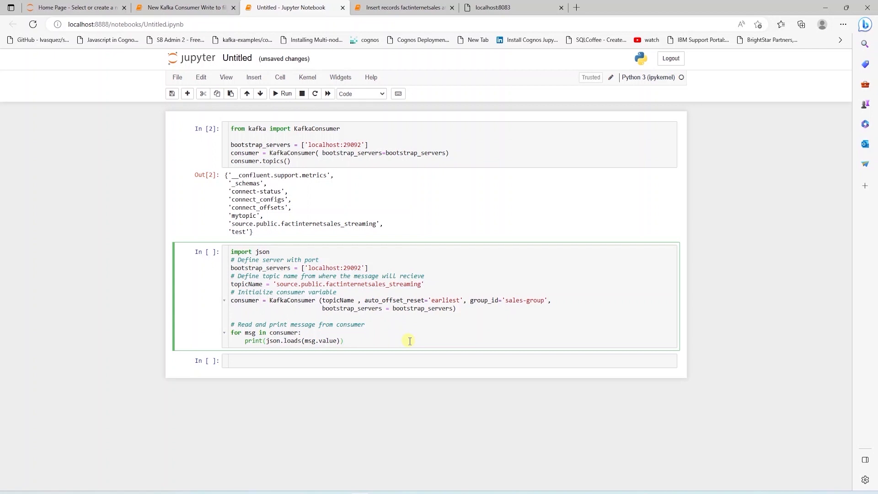
{"action": "left_click", "coordinate": [283, 93]}
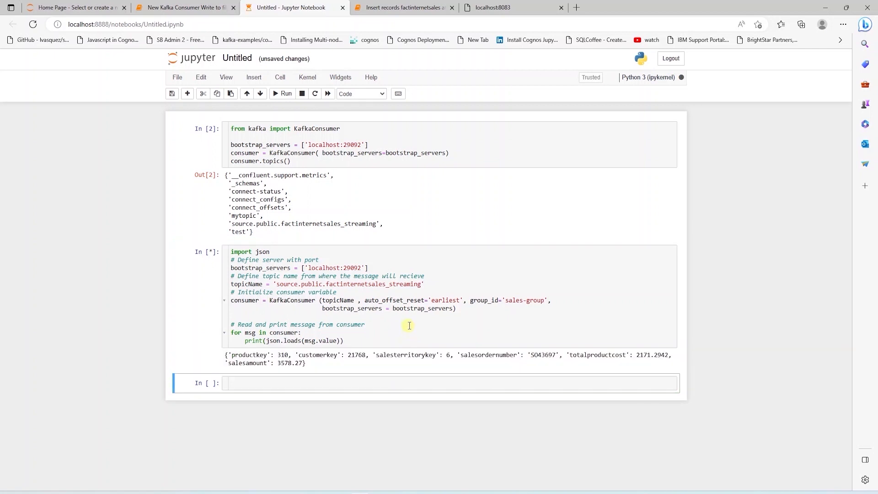
{"action": "mouse_move", "coordinate": [413, 358]}
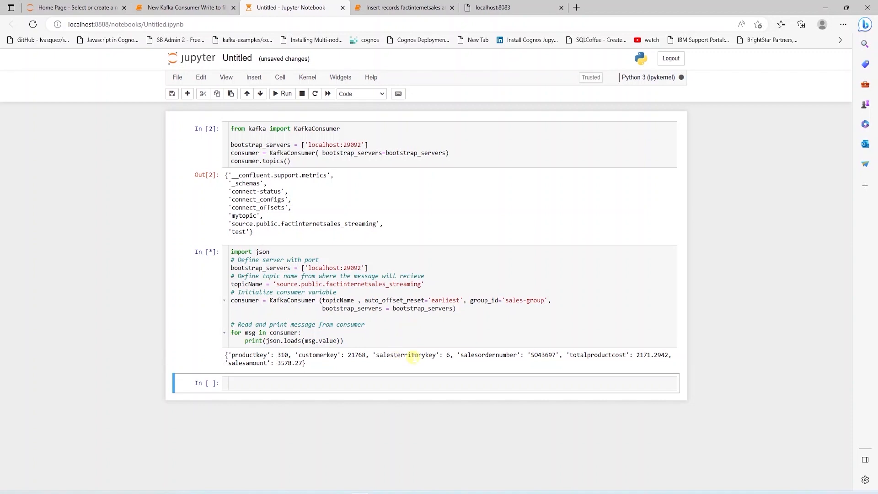
{"action": "mouse_move", "coordinate": [363, 374]}
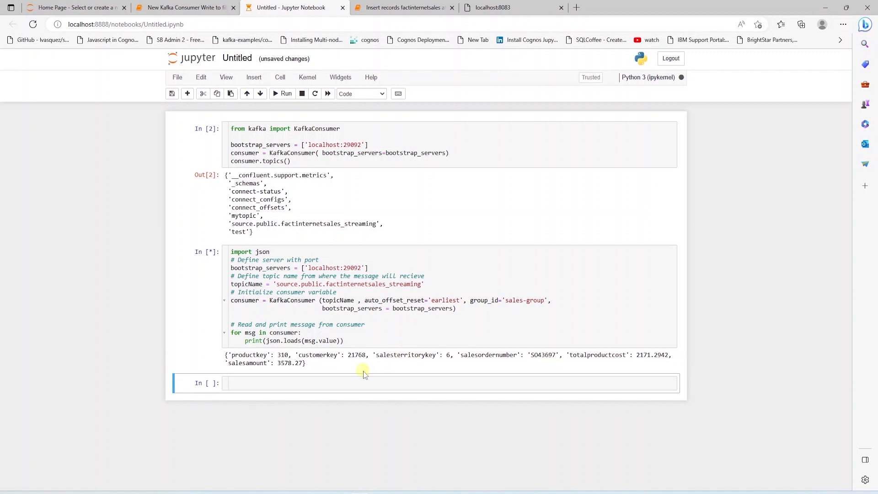
- Rerun the insert loop with df.head(50), logging rows SO43698 through SO43700
{"action": "left_click", "coordinate": [402, 7]}
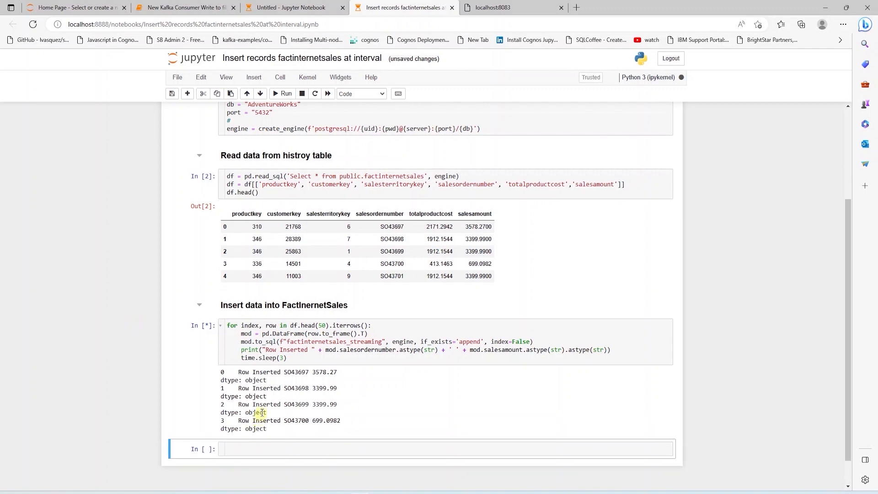
{"action": "mouse_move", "coordinate": [329, 434]}
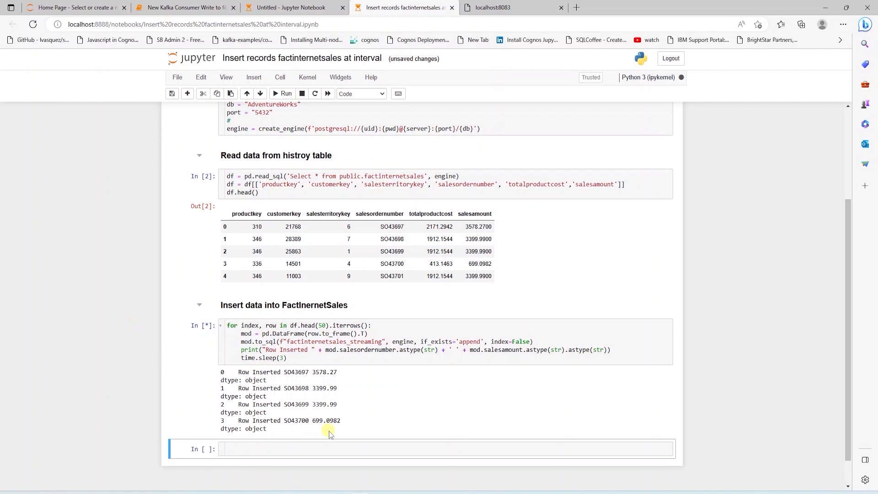
- Scroll the Untitled consumer output to watch streamed records arrive through SO43710
{"action": "left_click", "coordinate": [290, 8]}
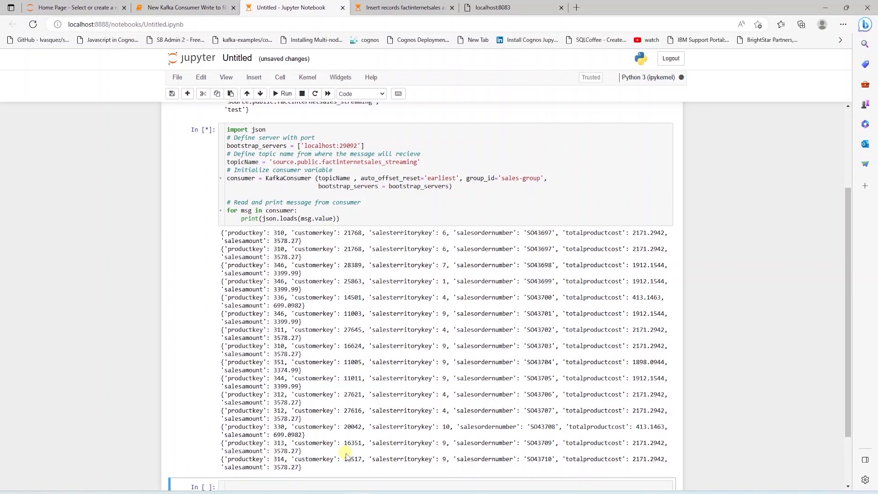
{"action": "scroll", "scroll_direction": "down", "scroll_amount": 3}
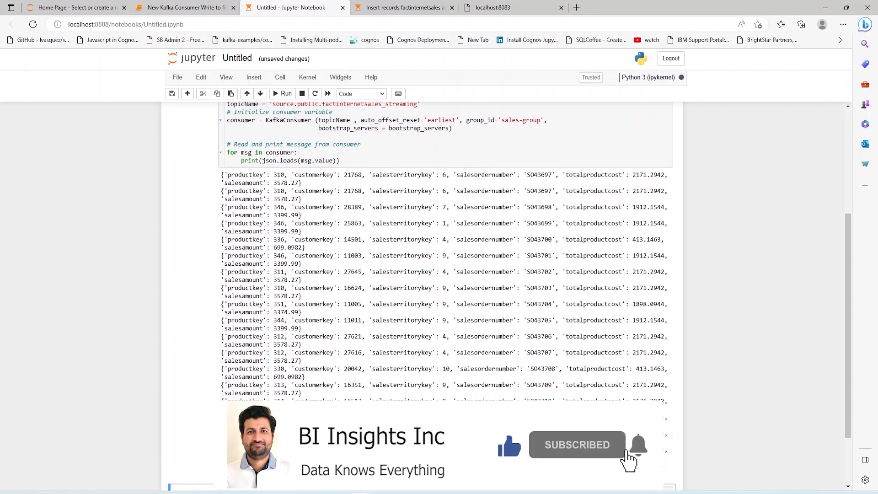
{"action": "mouse_move", "coordinate": [760, 461]}
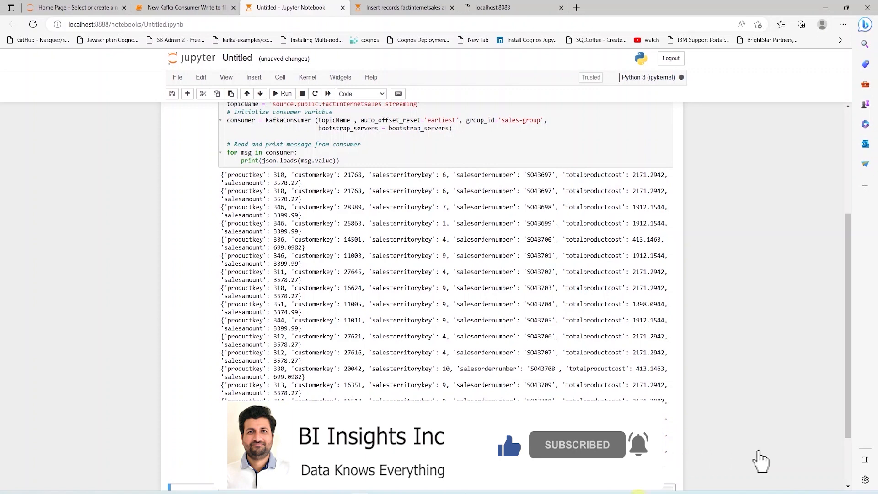